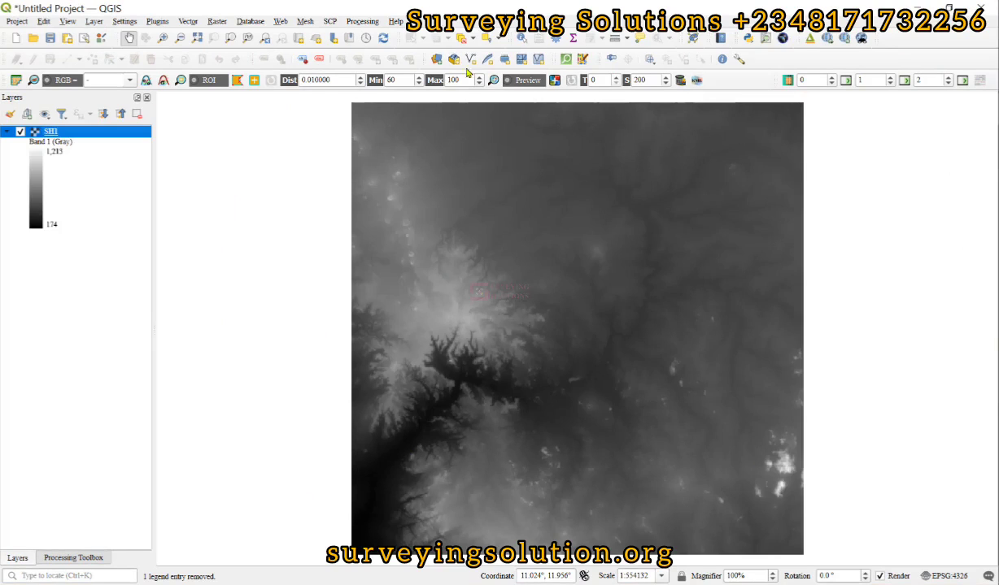
Render SH1 as singleband pseudocolor, classified into five equal-interval classes from 174 to 1213
right_click(50, 130)
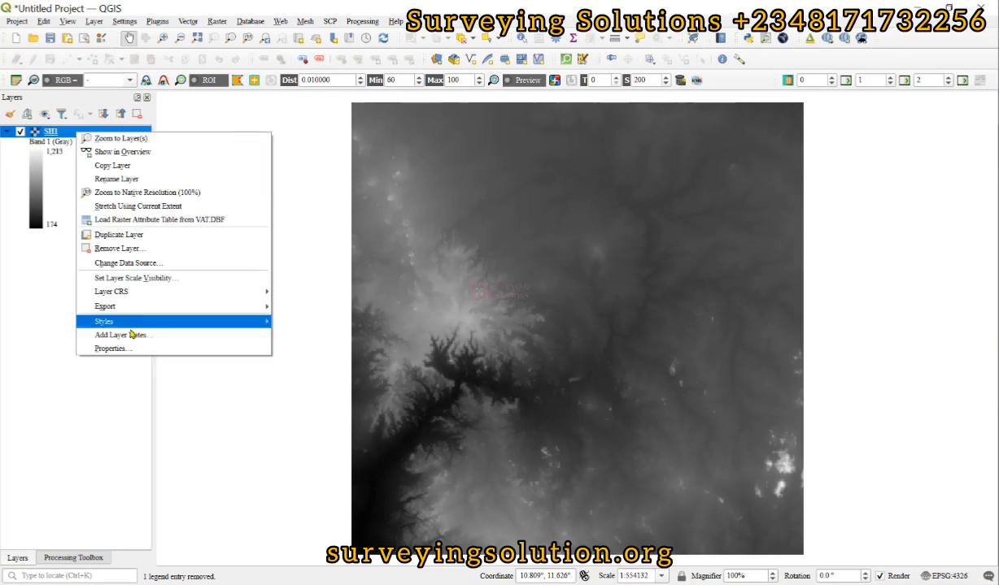
left_click(112, 349)
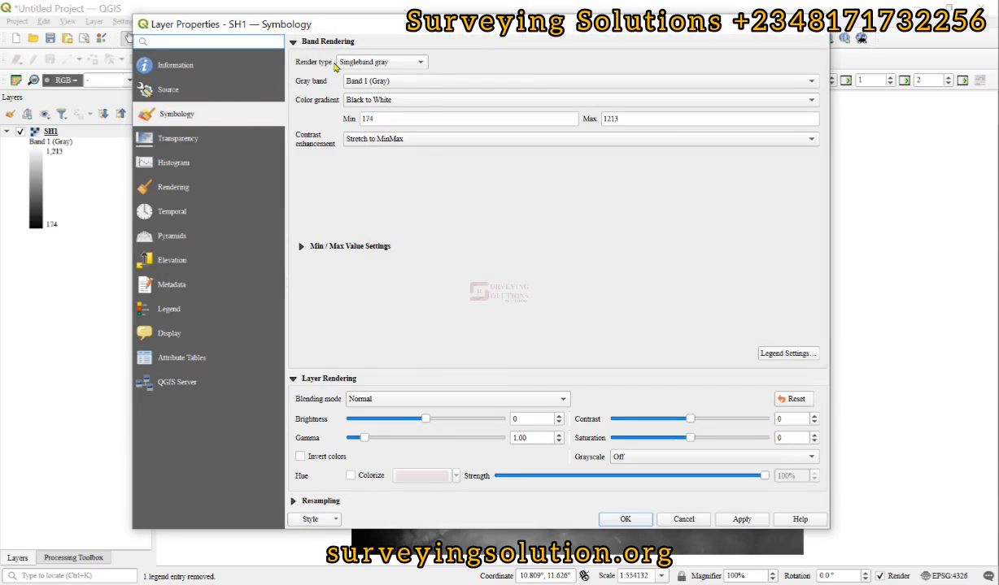
left_click(379, 62)
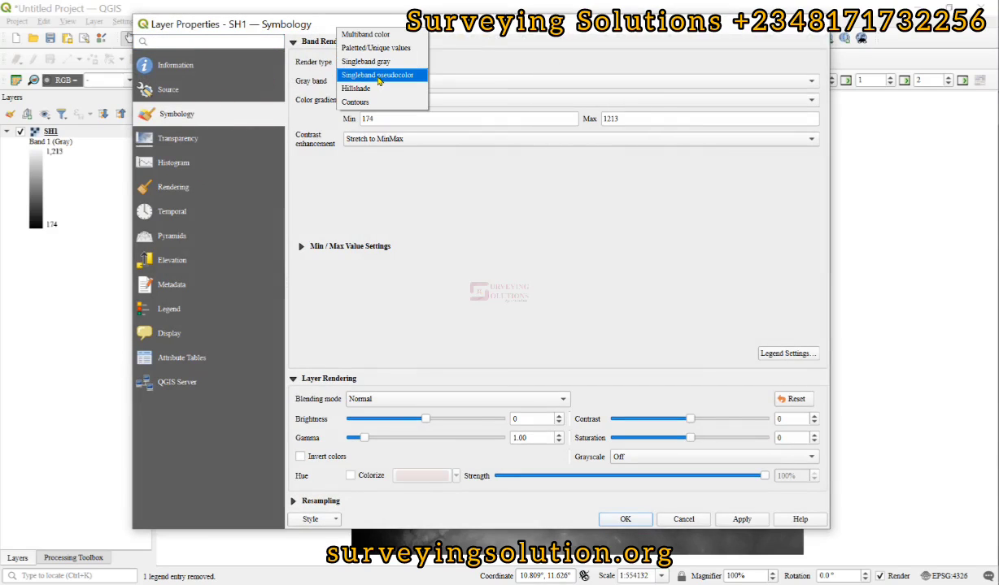
left_click(376, 75)
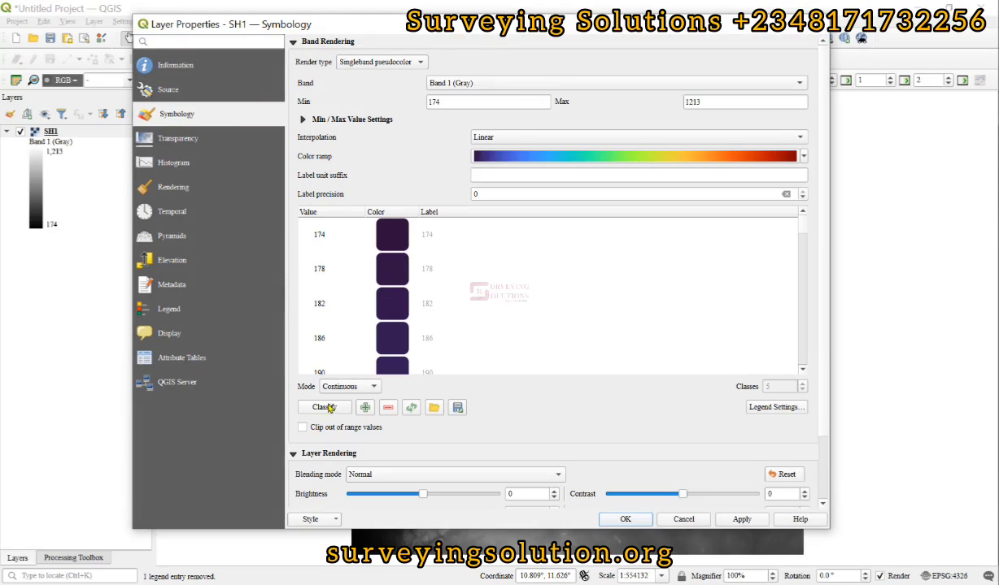
left_click(322, 407)
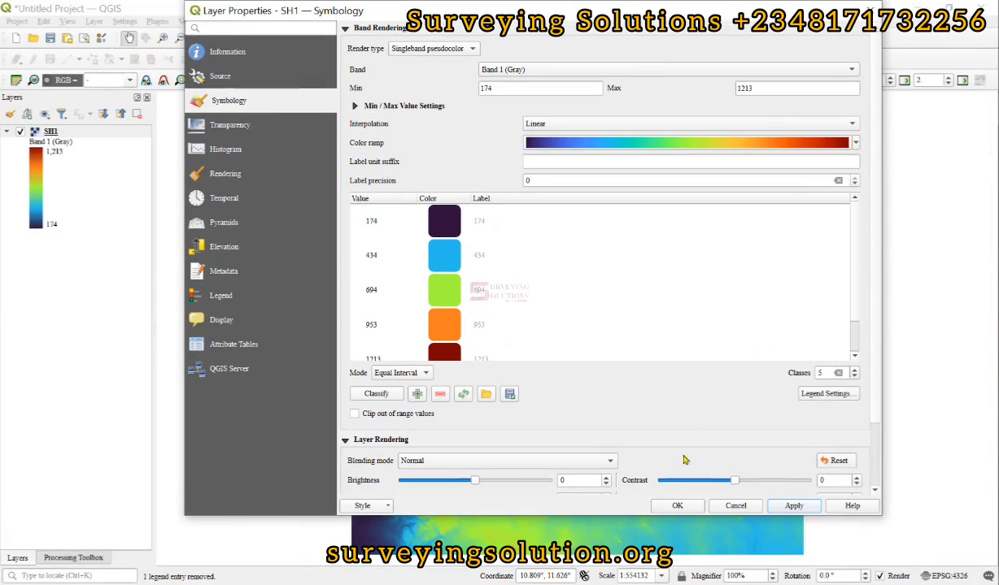
left_click(677, 506)
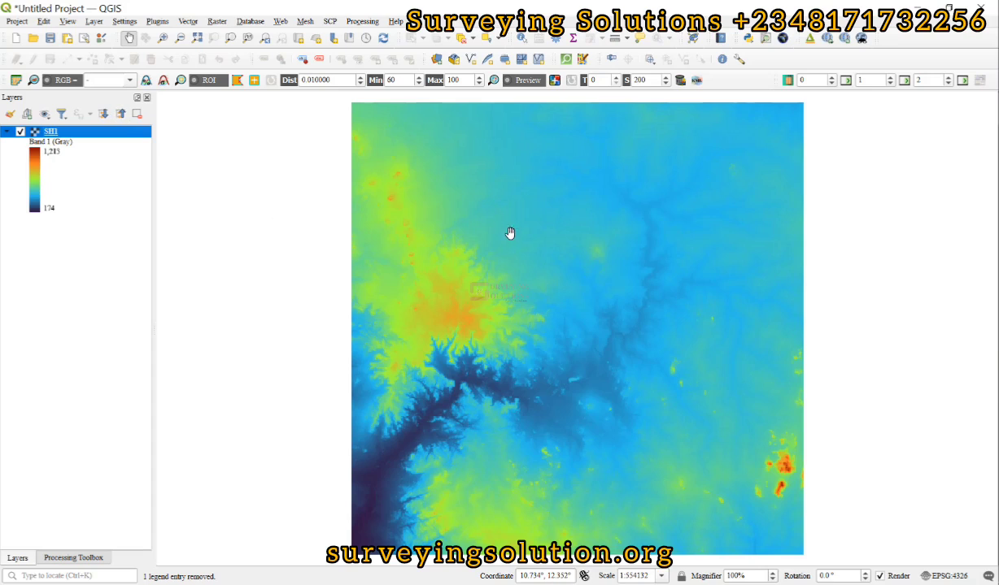
mouse_move(466, 347)
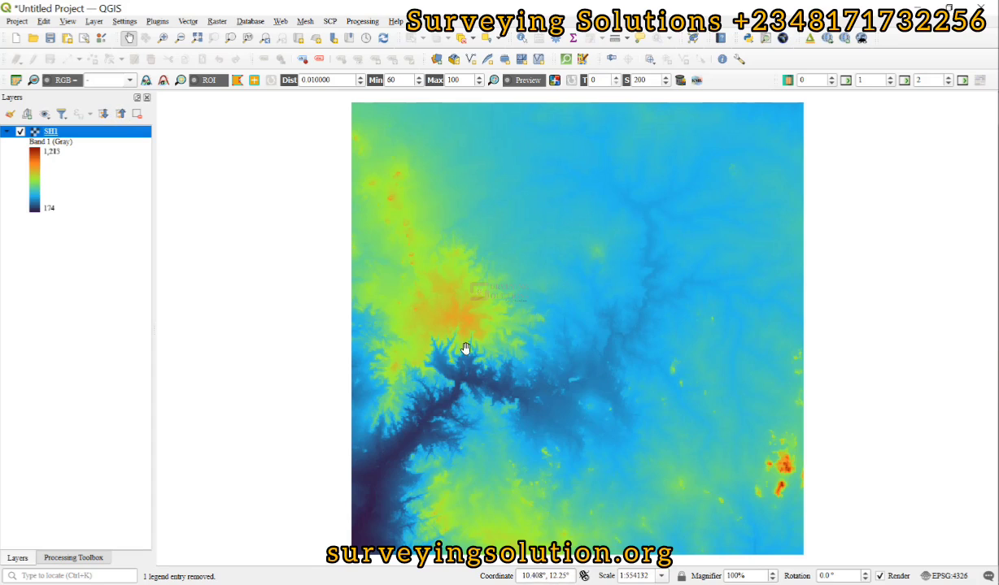
mouse_move(723, 408)
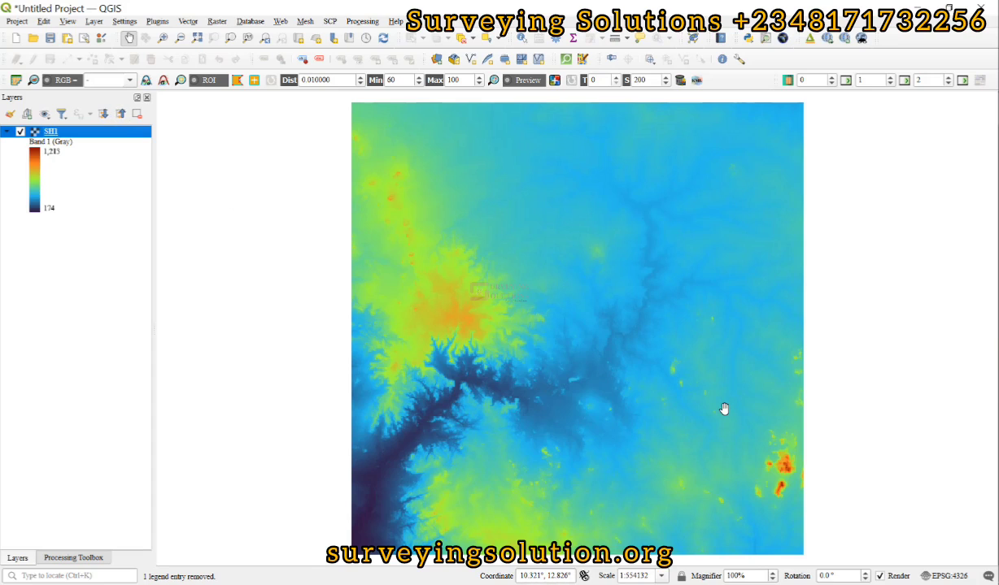
right_click(51, 131)
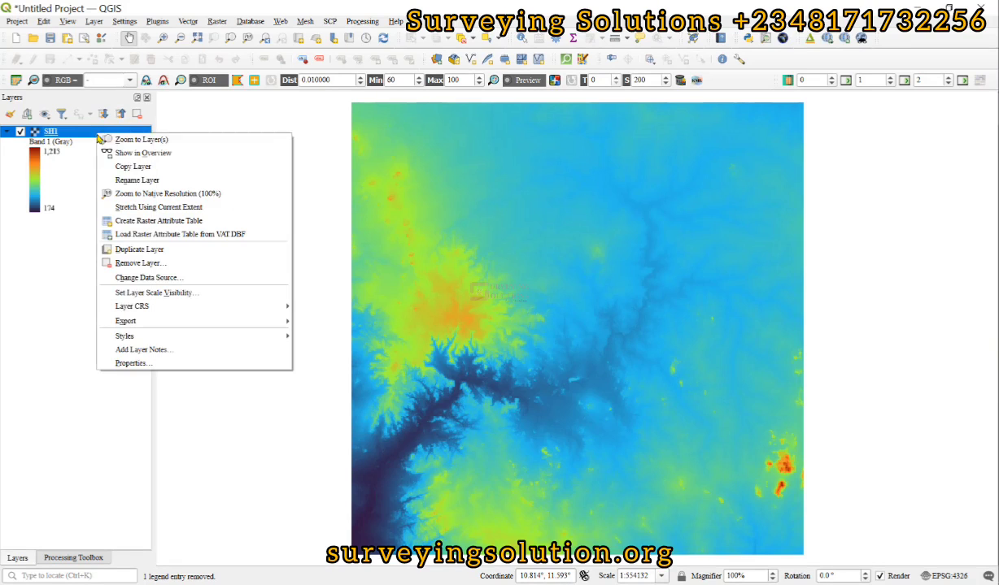
left_click(134, 362)
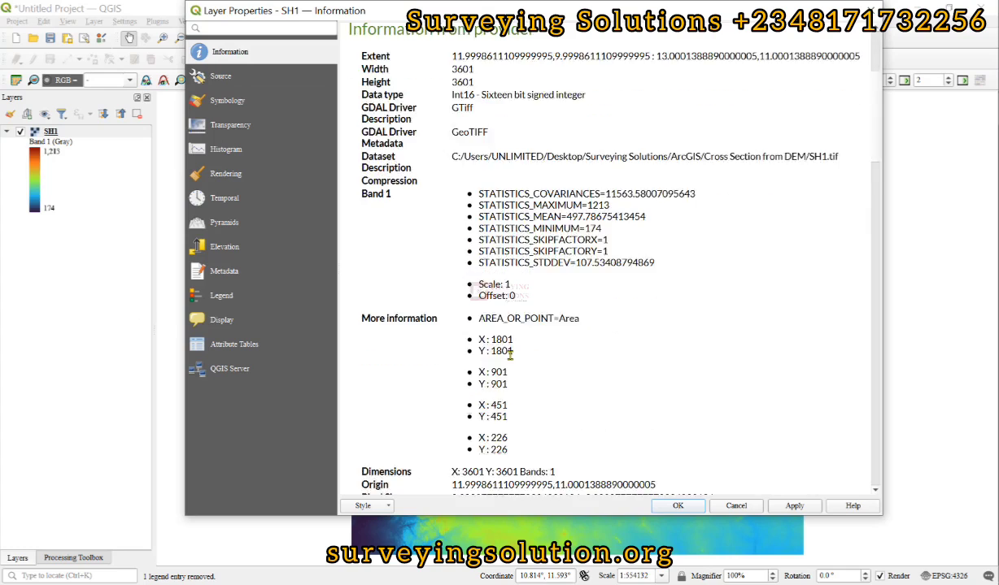
scroll("down", 3)
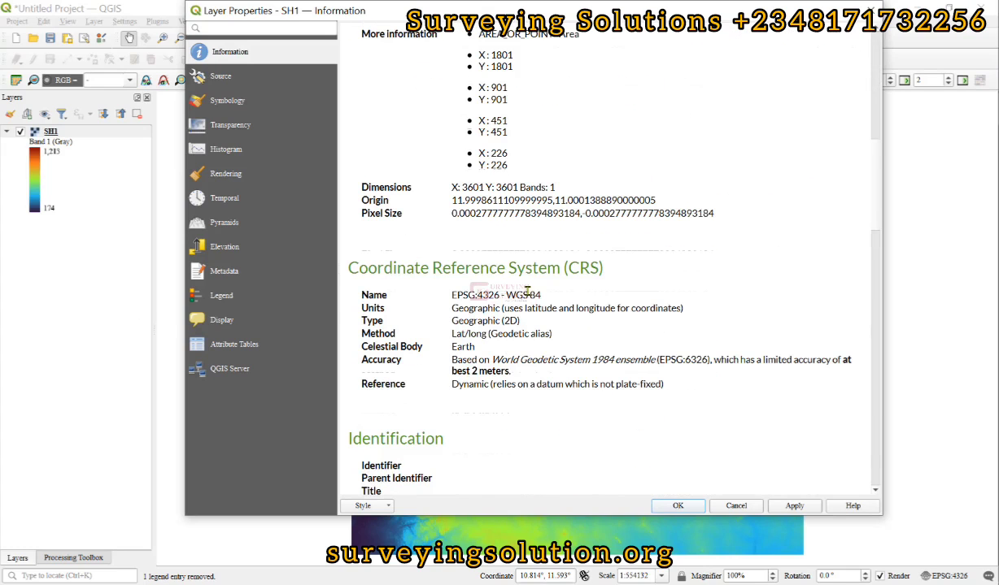
mouse_move(569, 308)
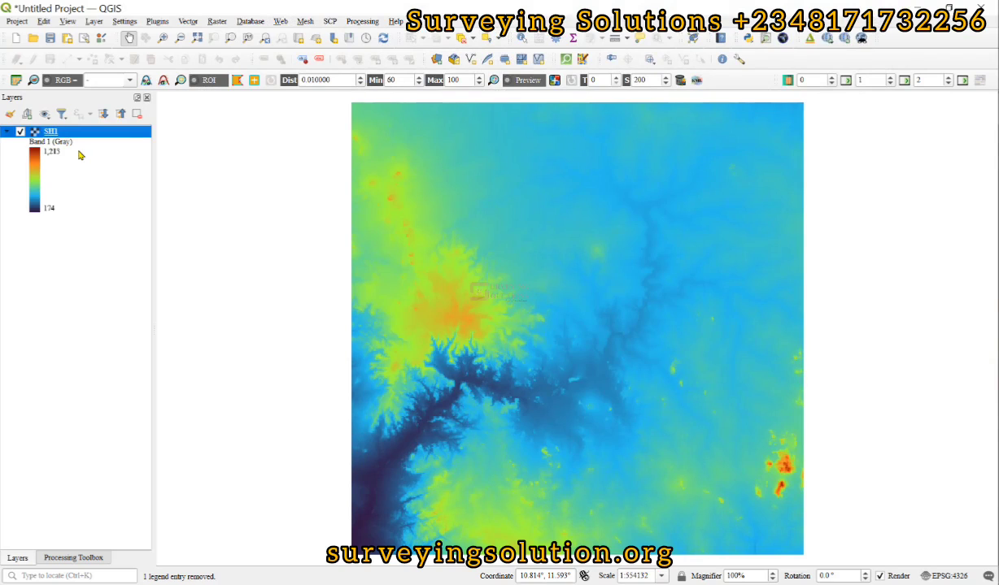
Launch Raster > Projections > Warp (Reproject) with SH1 as the input layer
left_click(220, 22)
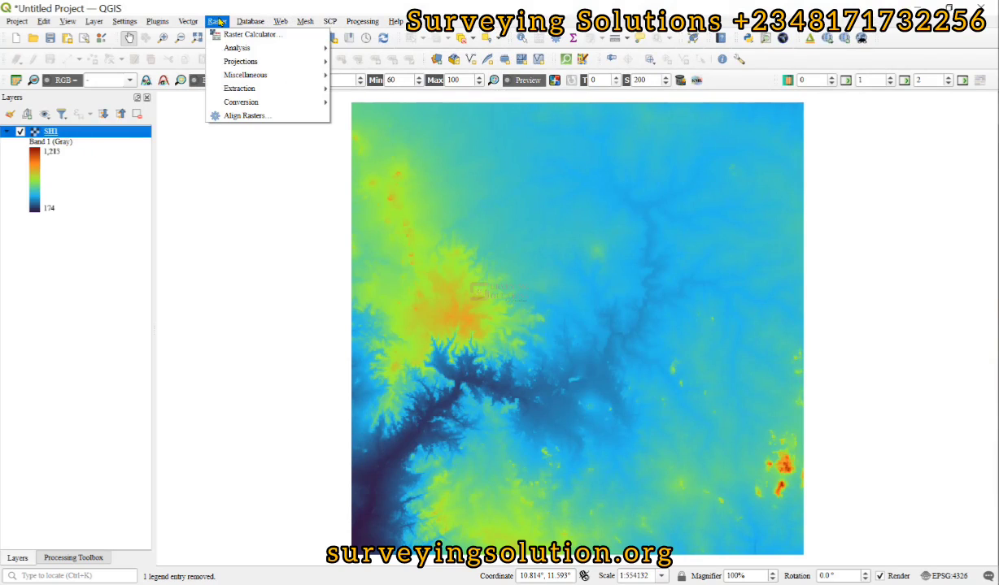
mouse_move(244, 61)
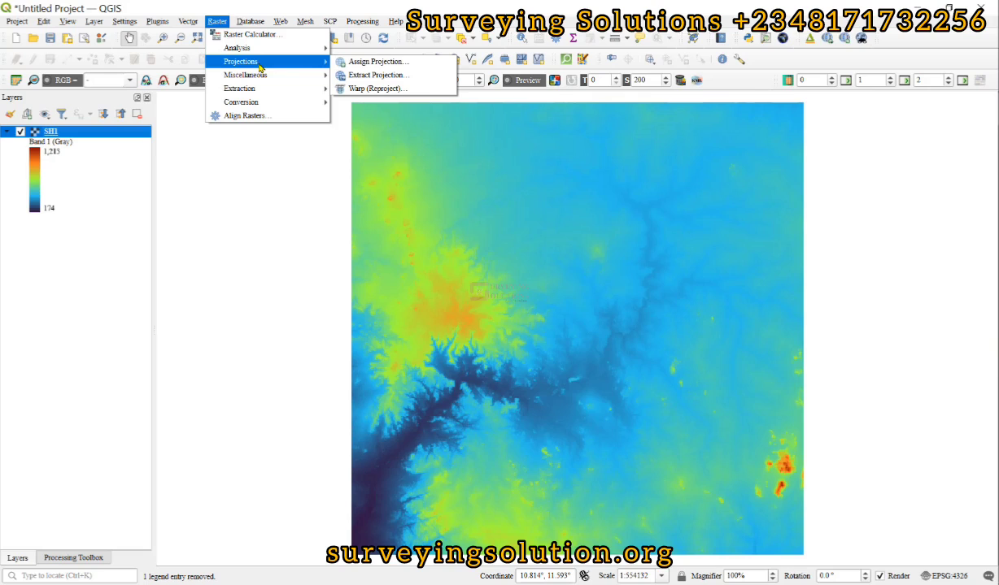
mouse_move(377, 89)
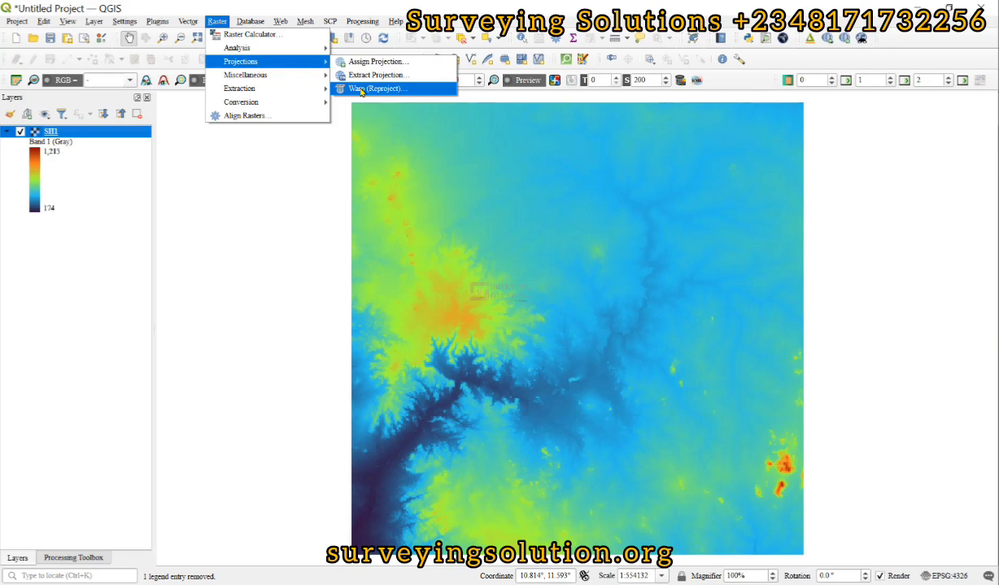
left_click(374, 88)
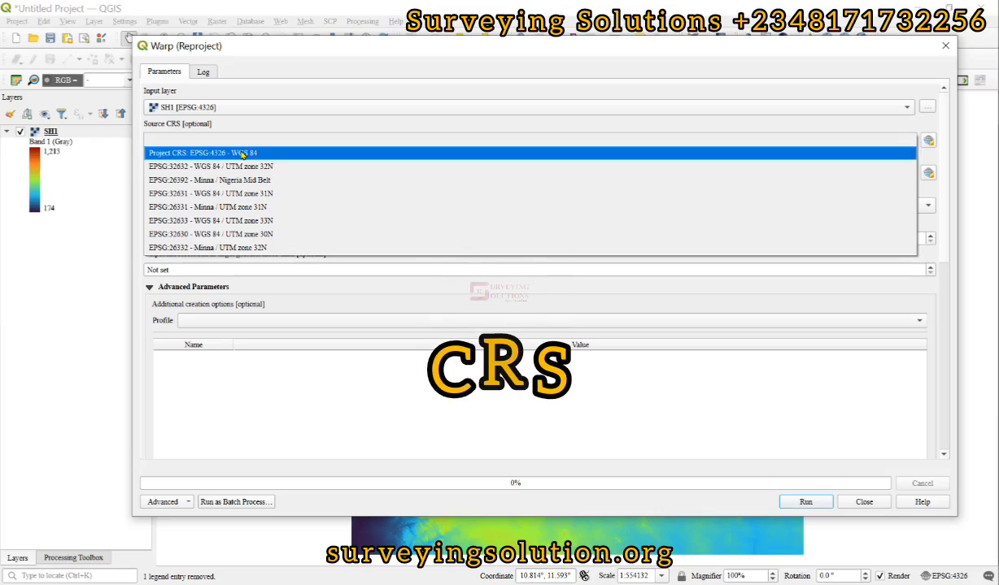
Choose Project CRS EPSG:4326 - WGS 84 as the source CRS, leaving the target unset
left_click(202, 153)
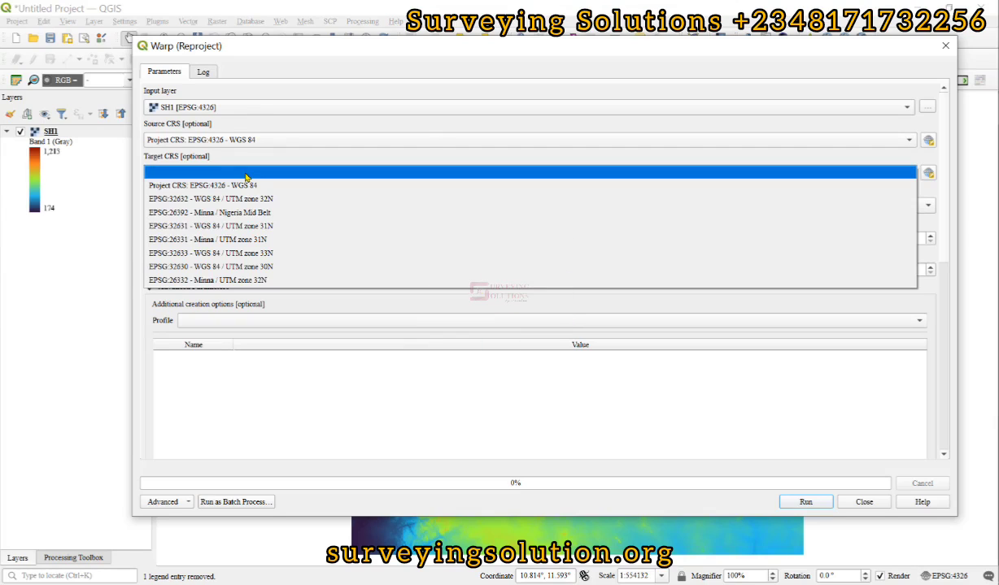
left_click(661, 171)
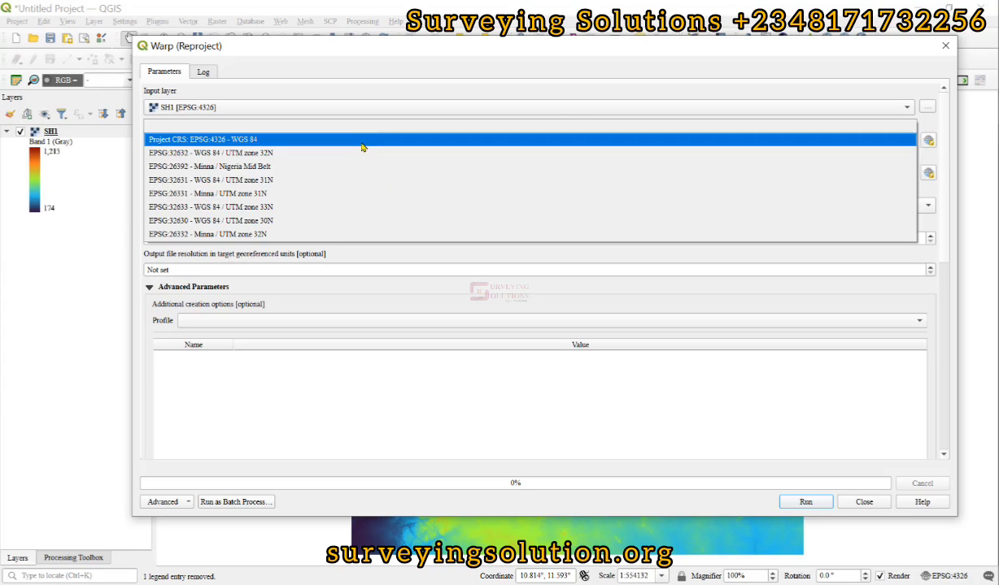
left_click(201, 139)
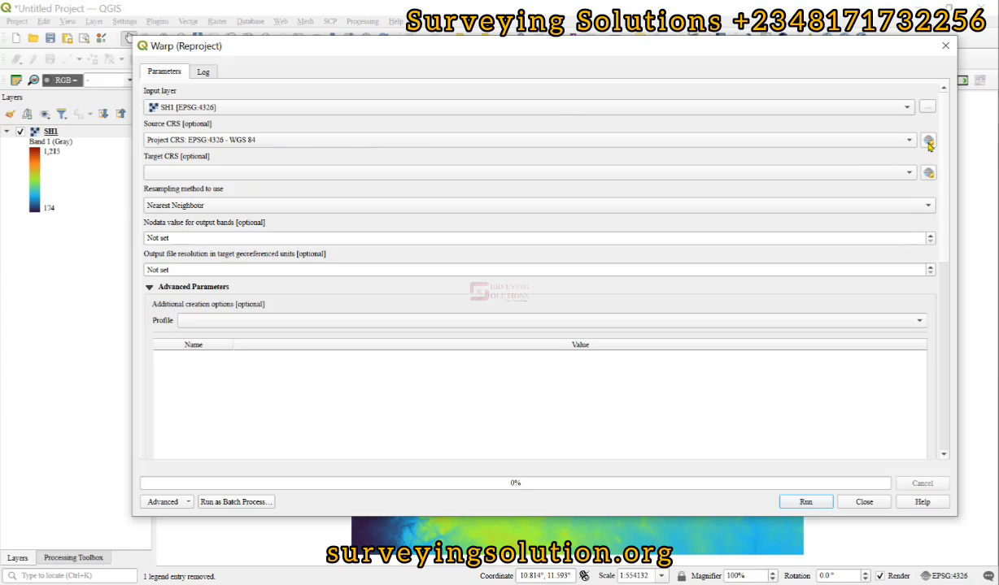
mouse_move(928, 170)
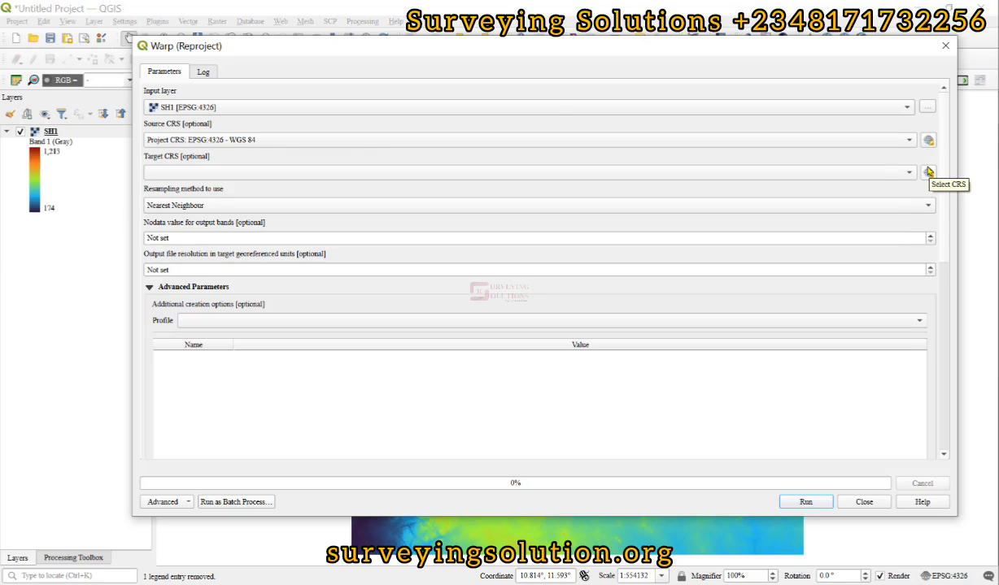
left_click(928, 171)
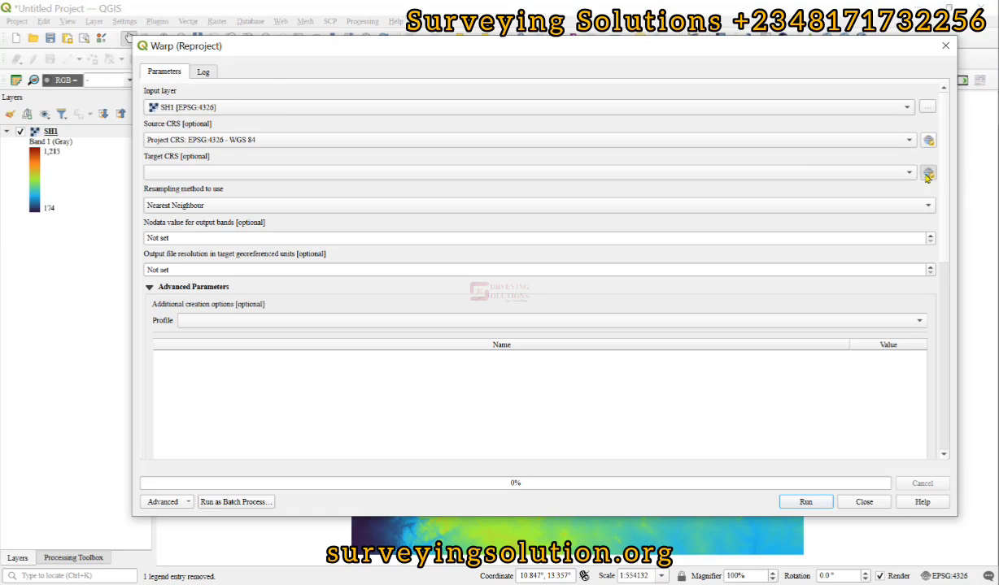
Pick WGS 84 / UTM zone 32N (EPSG:32632) from the predefined CRS list as target
left_click(927, 172)
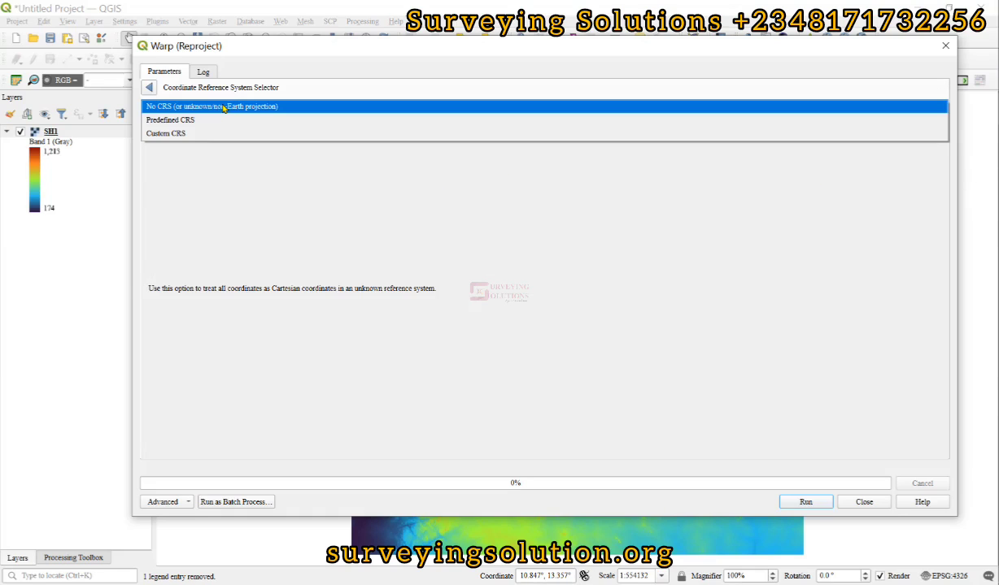
left_click(170, 119)
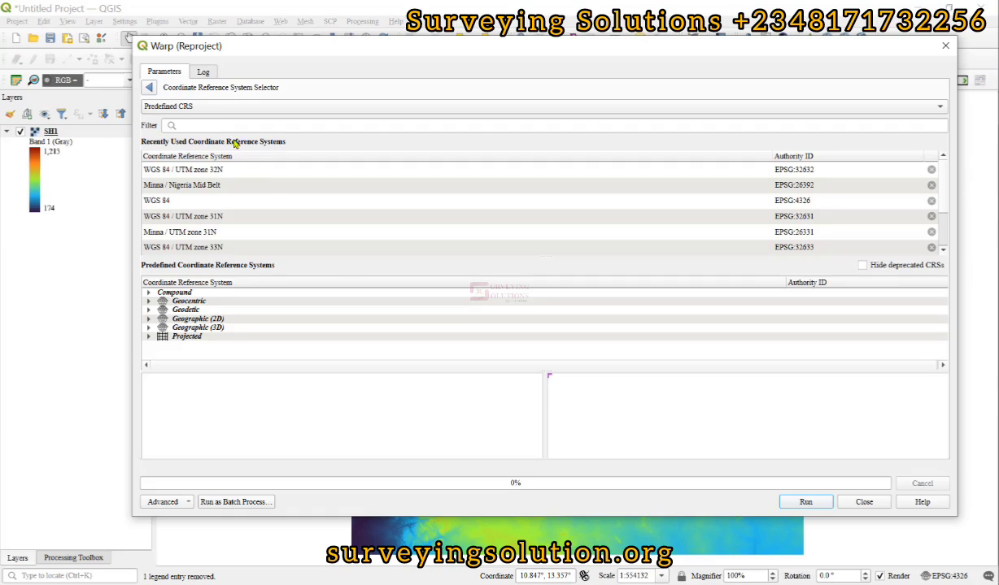
mouse_move(450, 187)
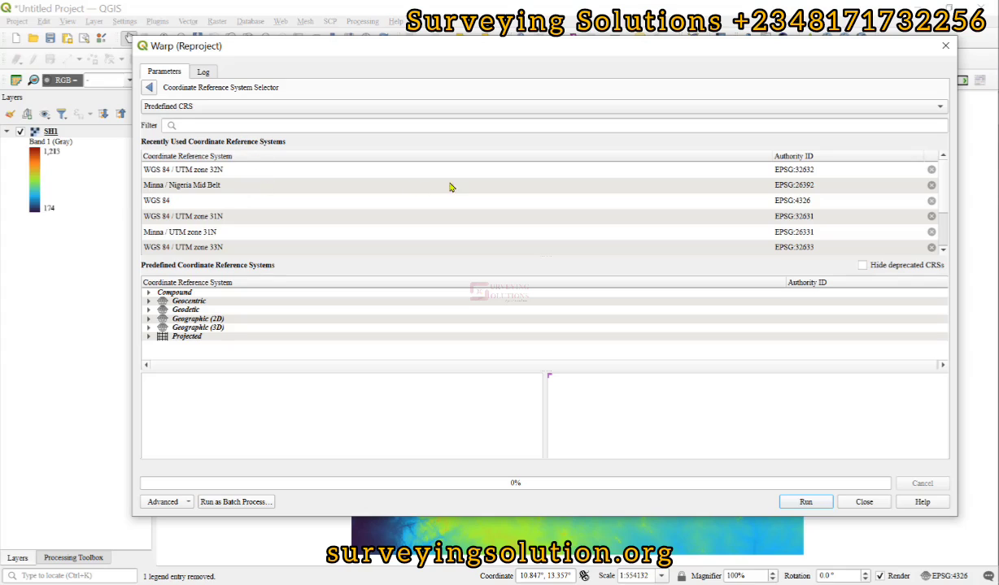
mouse_move(202, 114)
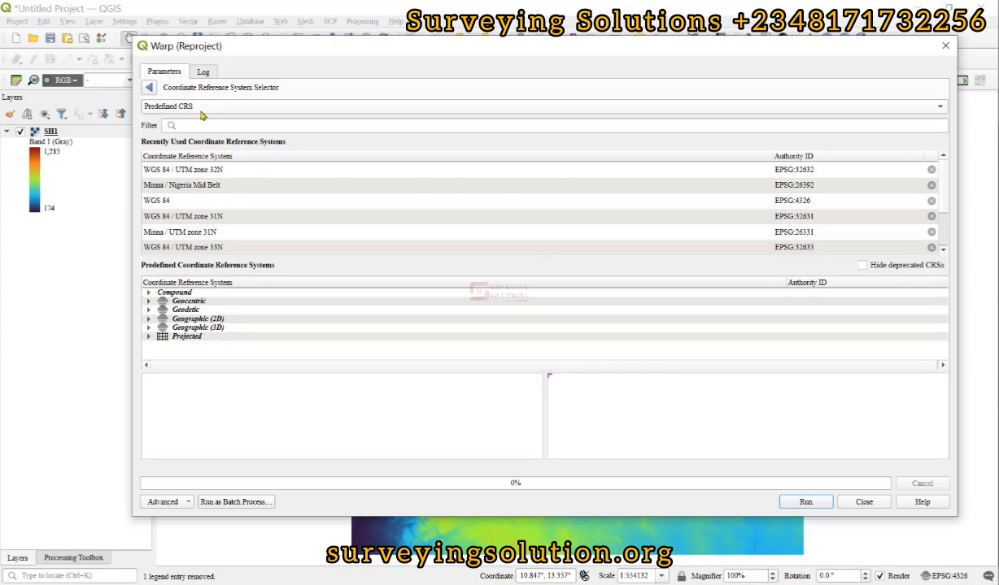
left_click(196, 125)
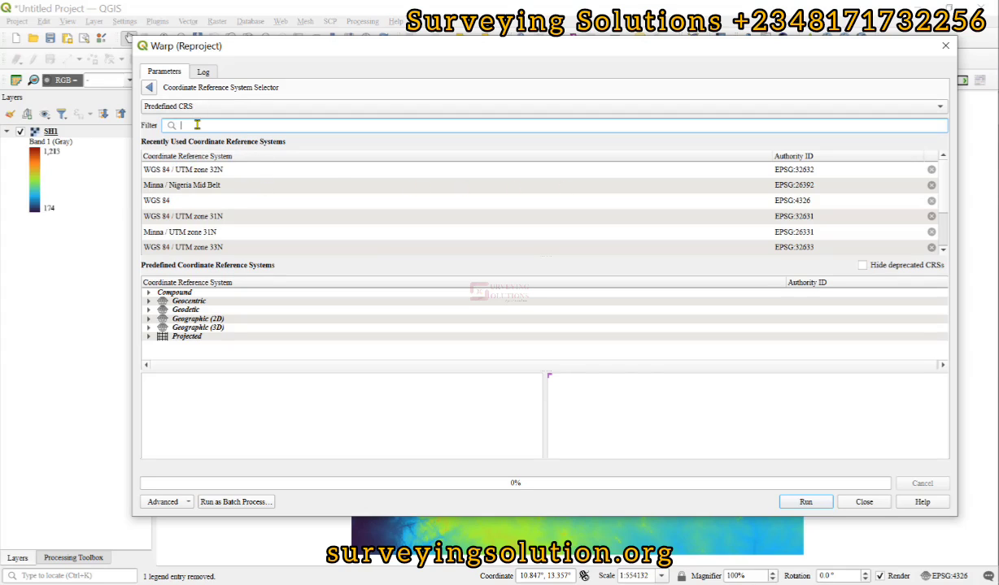
mouse_move(214, 169)
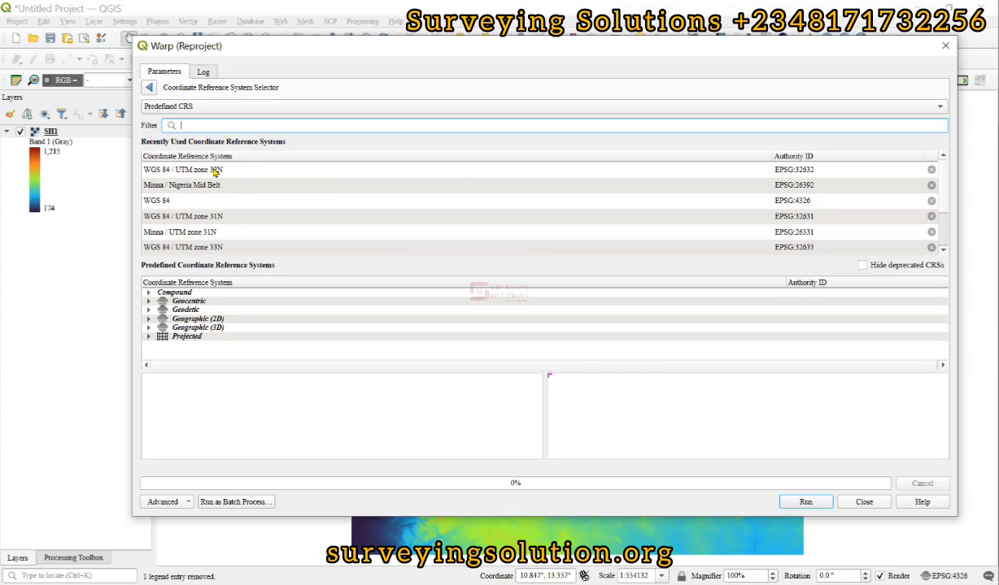
left_click(182, 170)
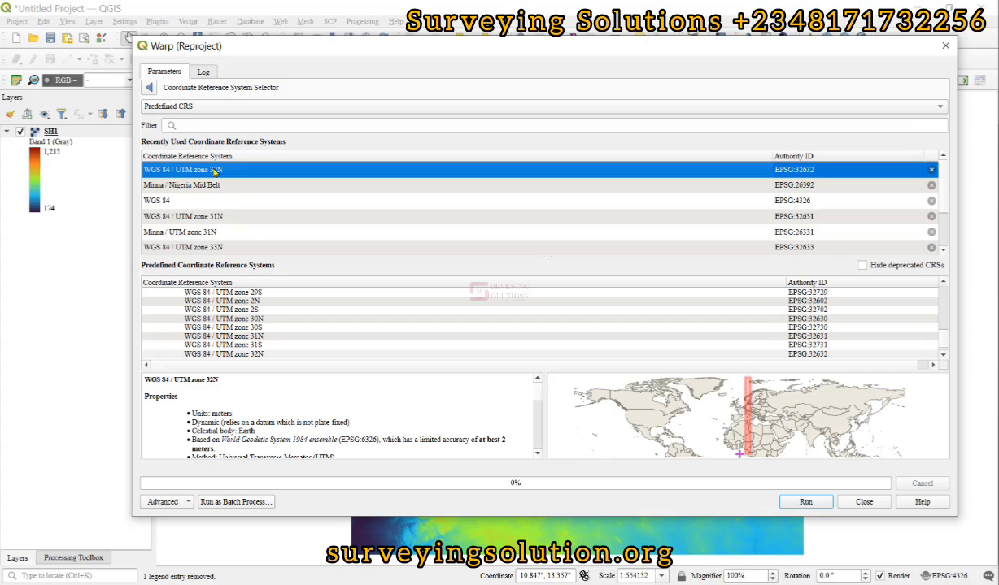
mouse_move(153, 174)
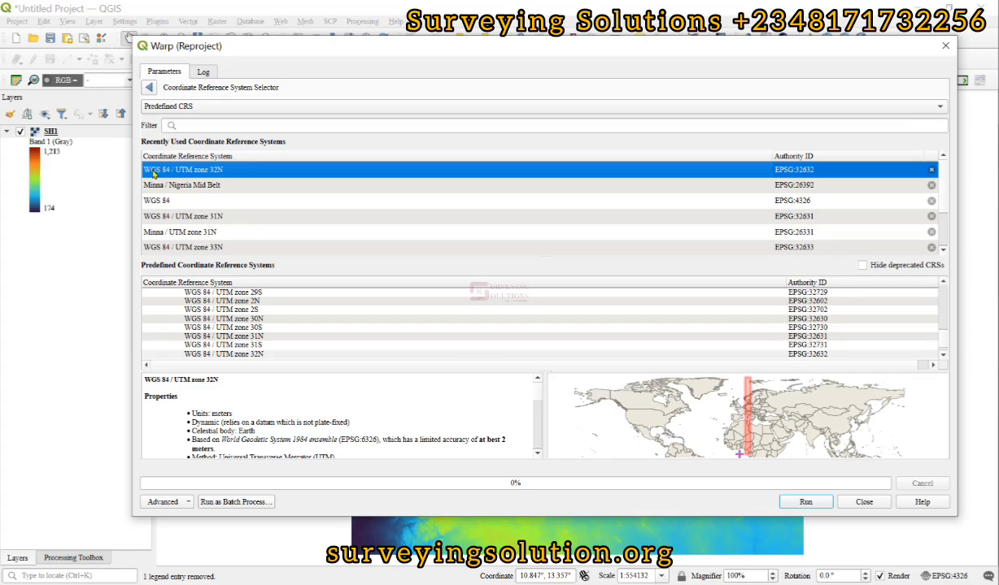
mouse_move(209, 169)
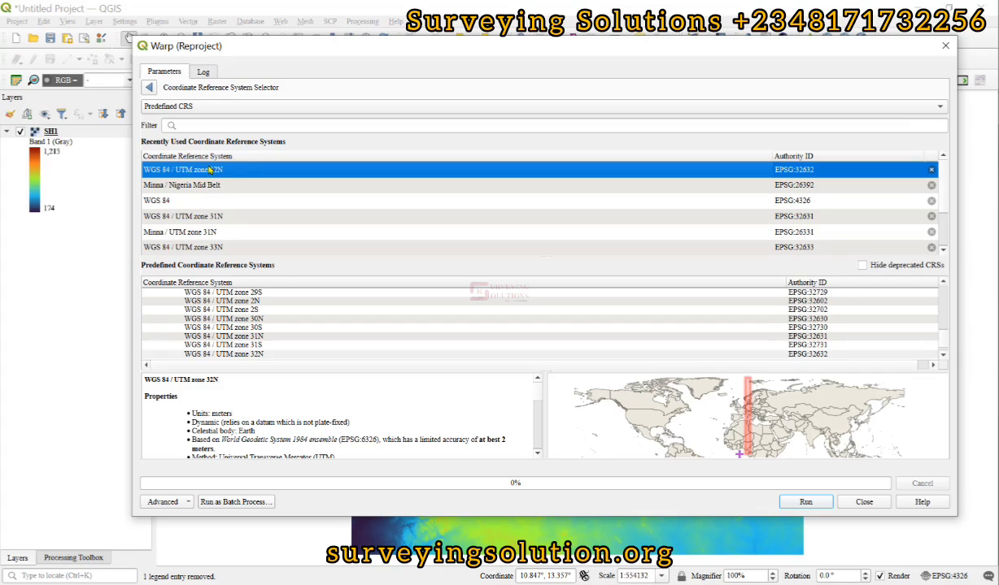
mouse_move(229, 247)
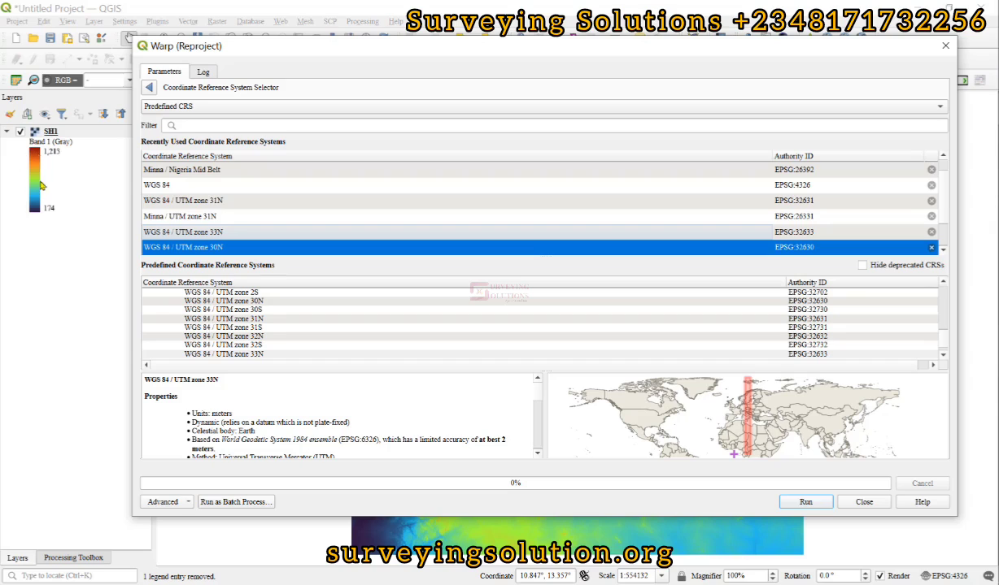
mouse_move(727, 304)
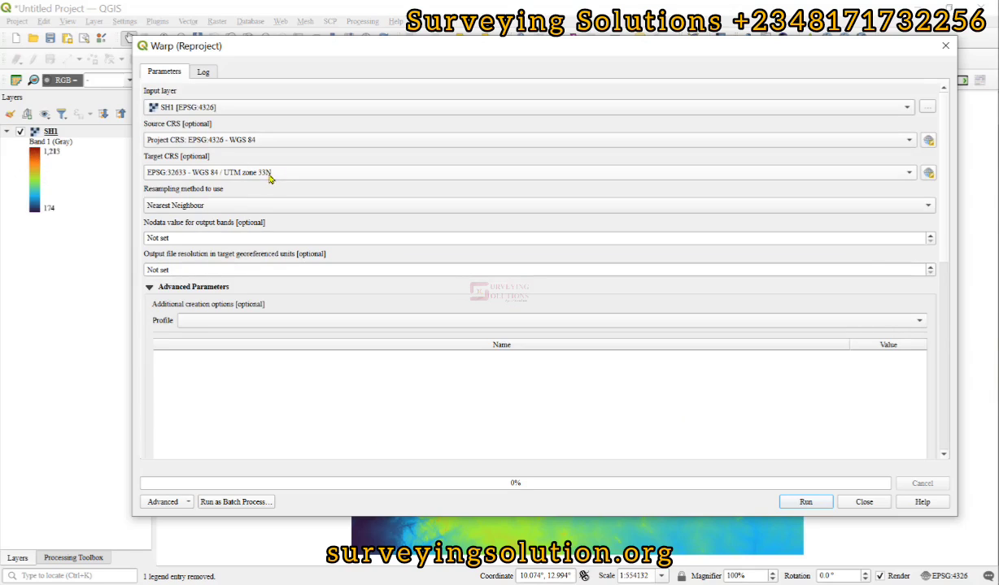
mouse_move(205, 205)
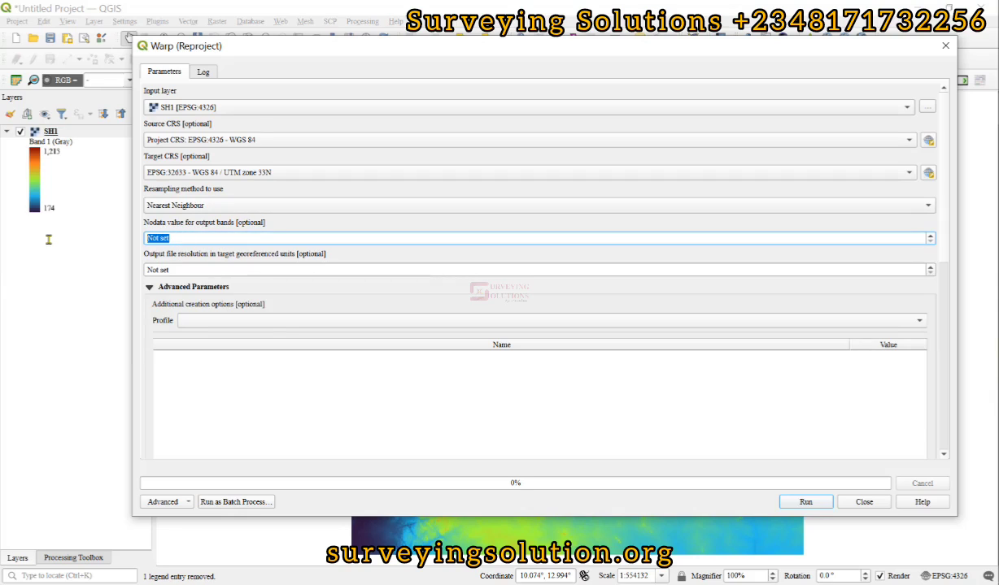
Enter nodata value -9999 and output resolution 30, and collapse the advanced options
type("-9999")
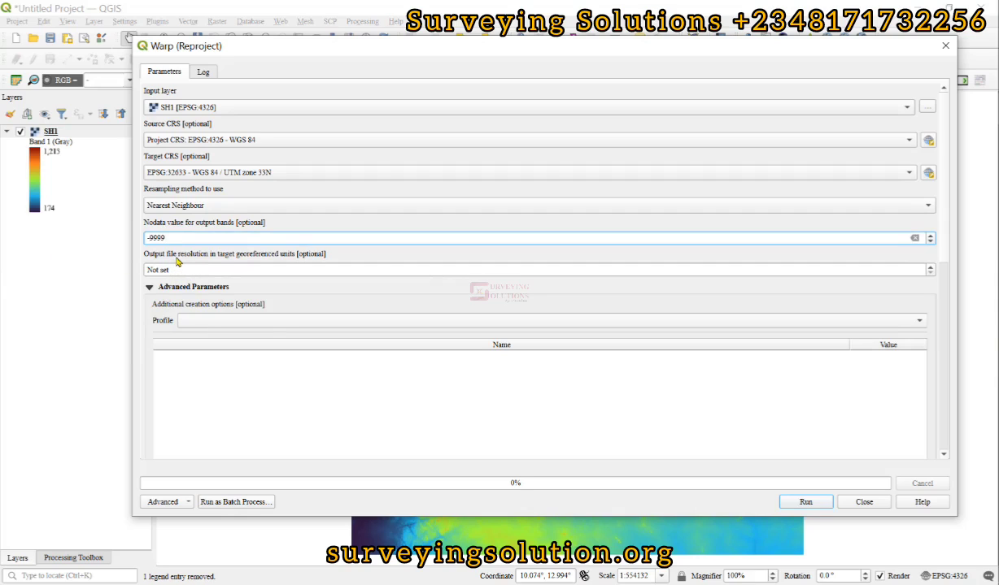
mouse_move(171, 270)
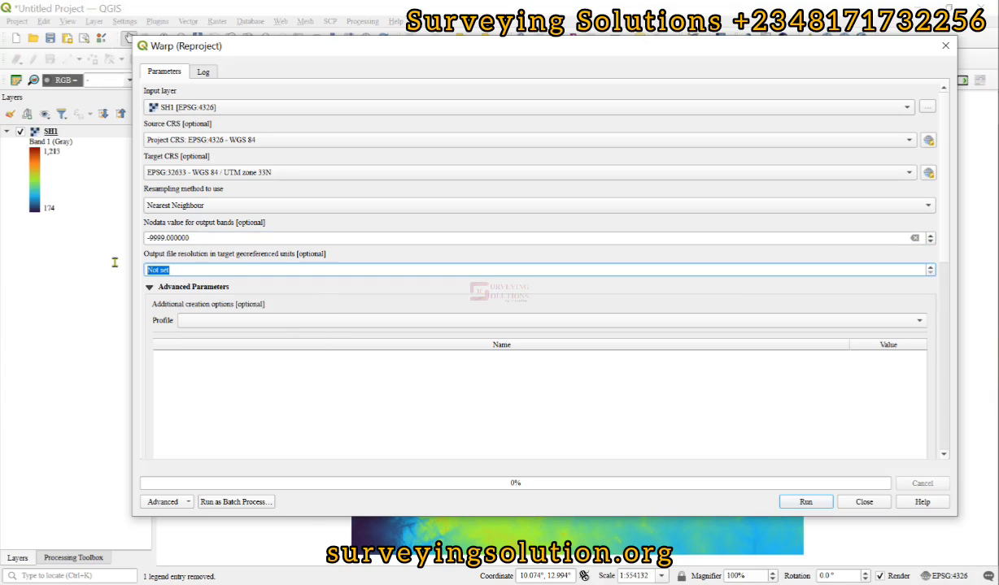
type("30.000000")
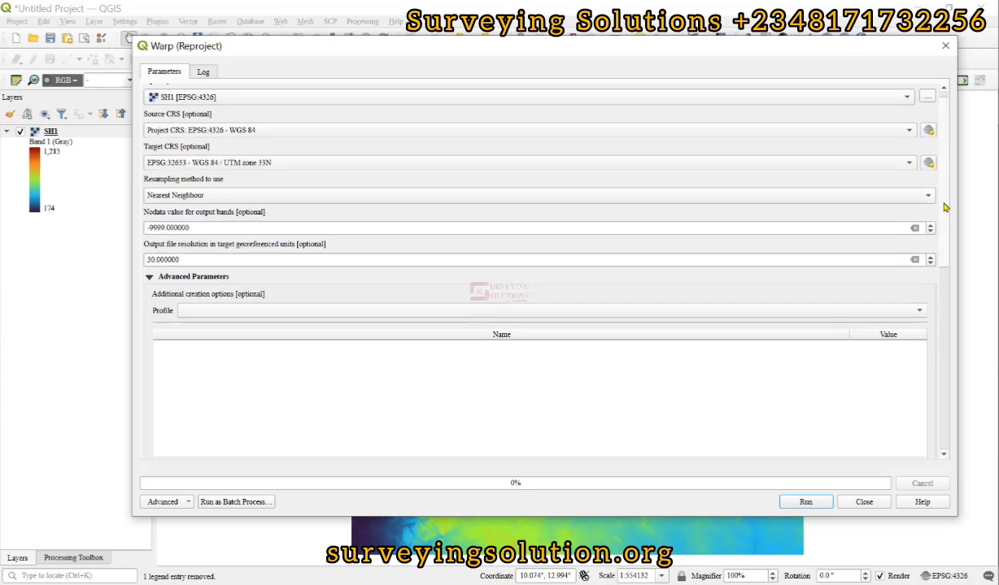
scroll("down", 3)
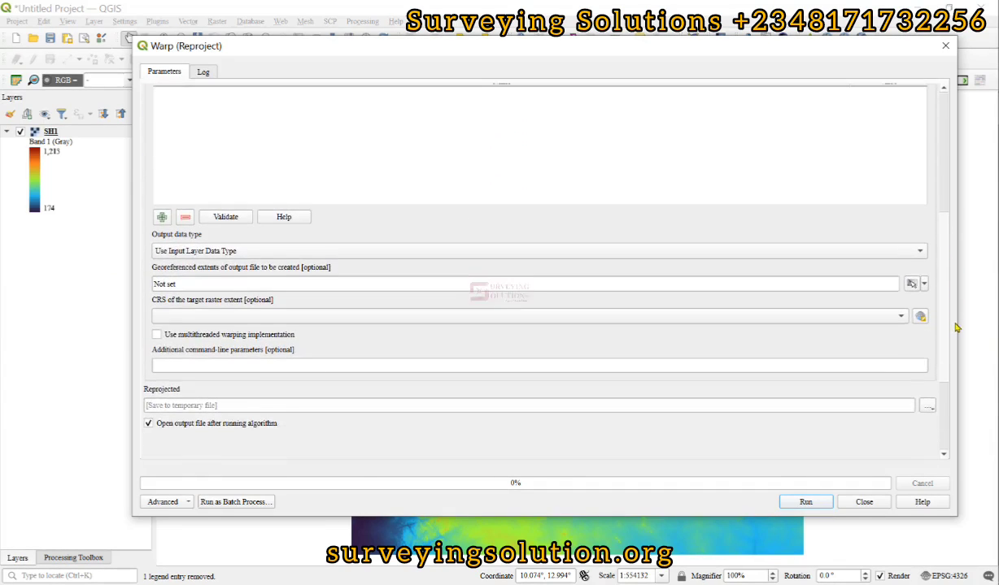
scroll("down", 3)
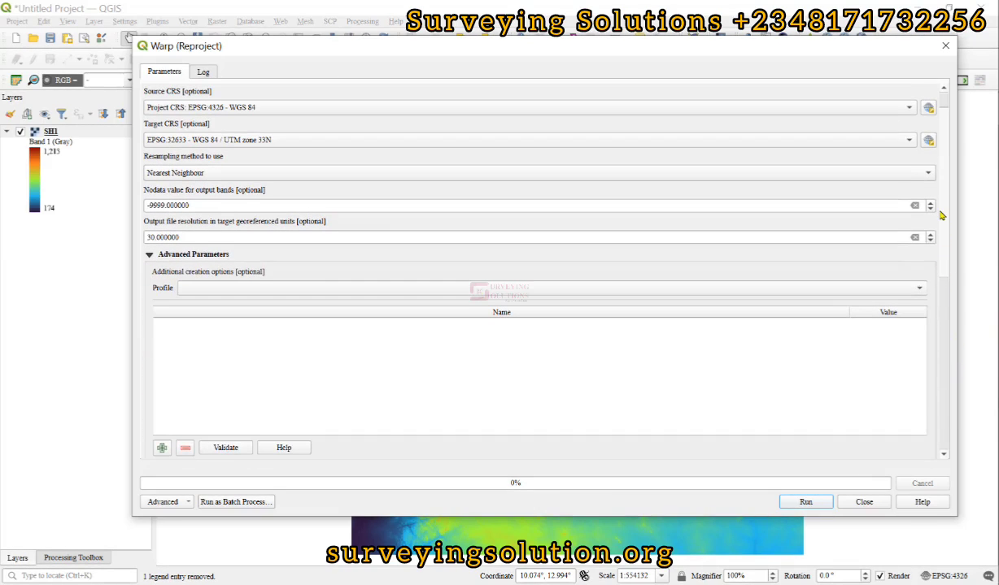
left_click(150, 254)
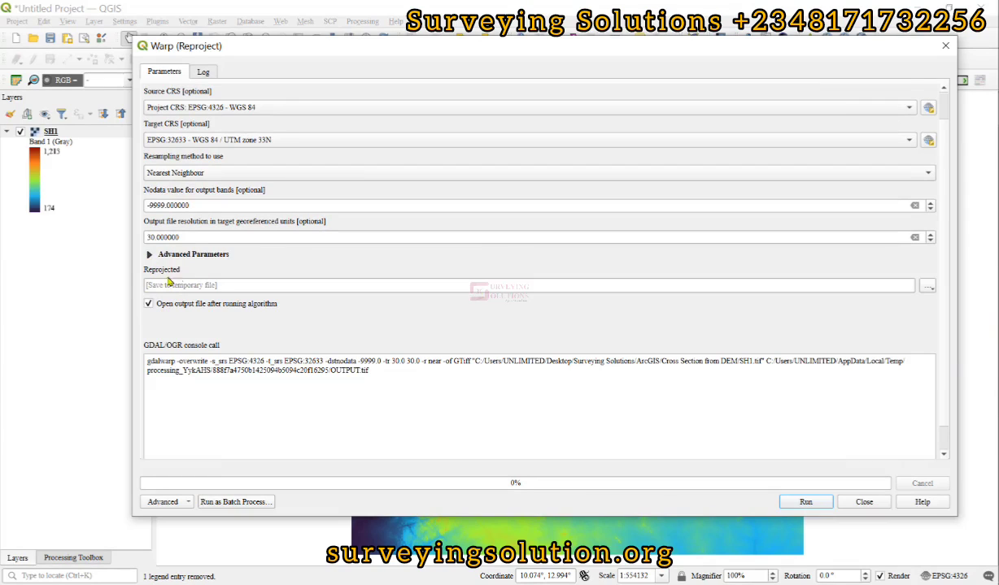
mouse_move(326, 284)
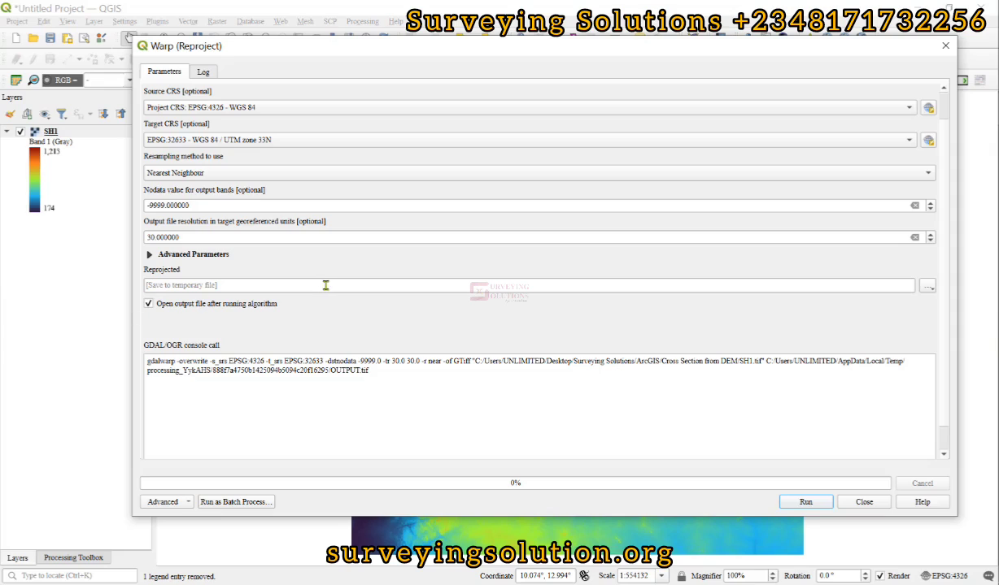
Save the reprojected output to a file named Projected_DEM.tif in the Reproject Raster folder
left_click(928, 285)
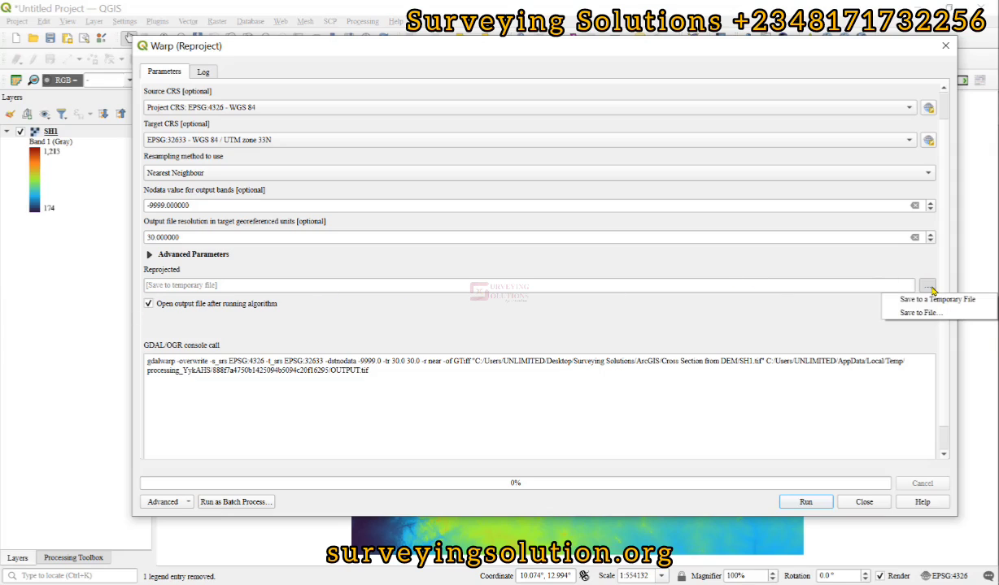
mouse_move(920, 301)
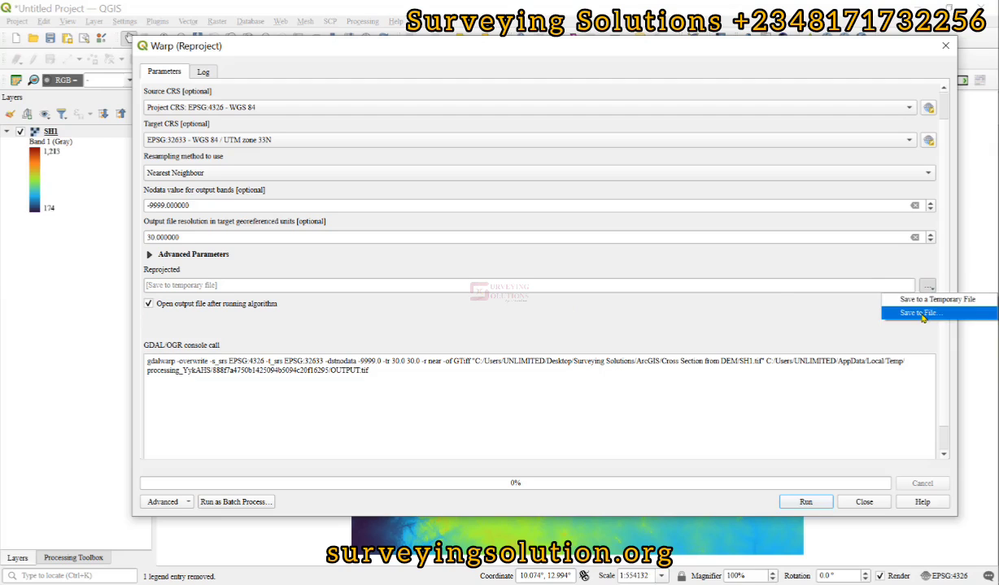
left_click(920, 311)
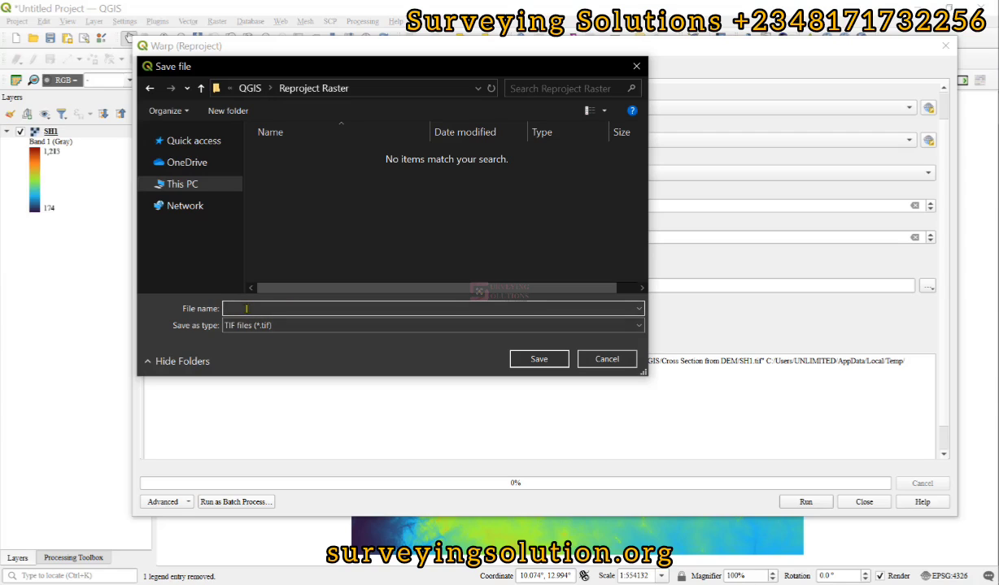
type("Projected_DE")
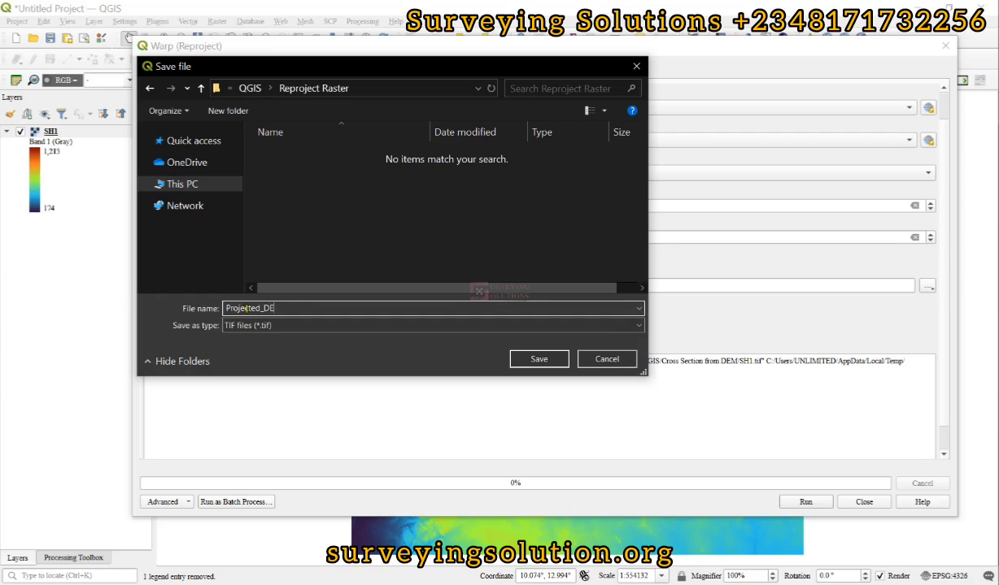
type("M")
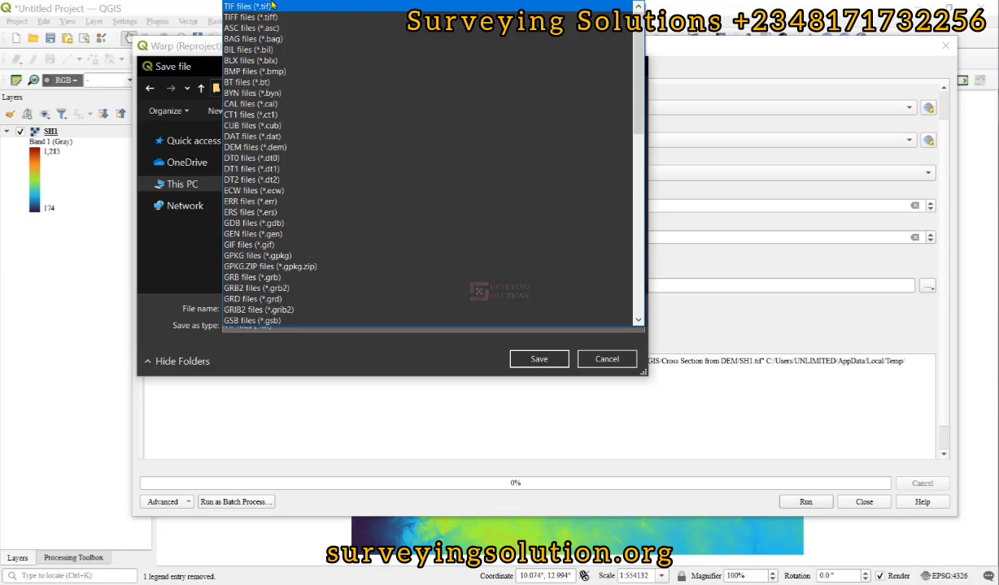
left_click(244, 6)
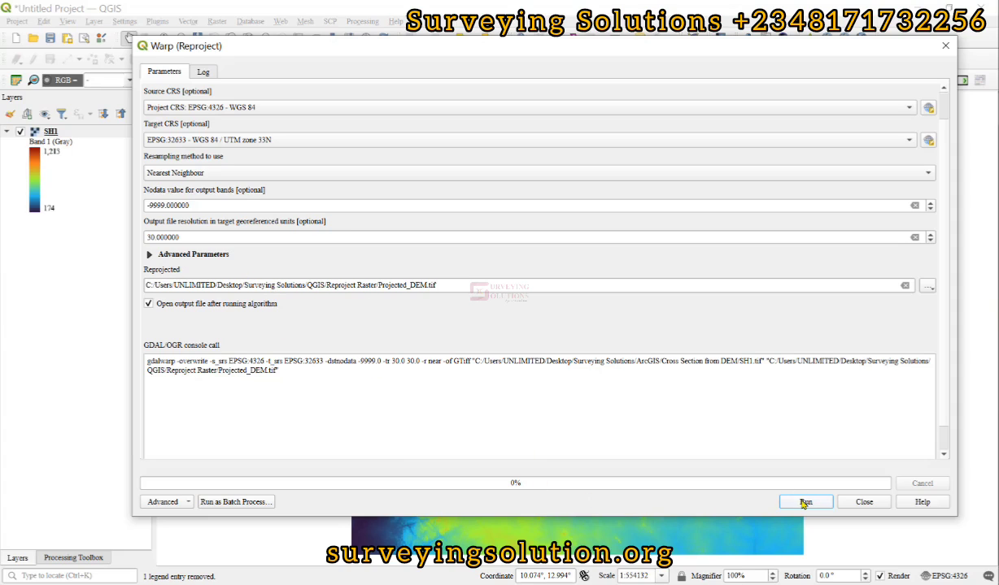
Run the reprojection to add the Projected_DEM layer, then close the Warp tool
left_click(805, 501)
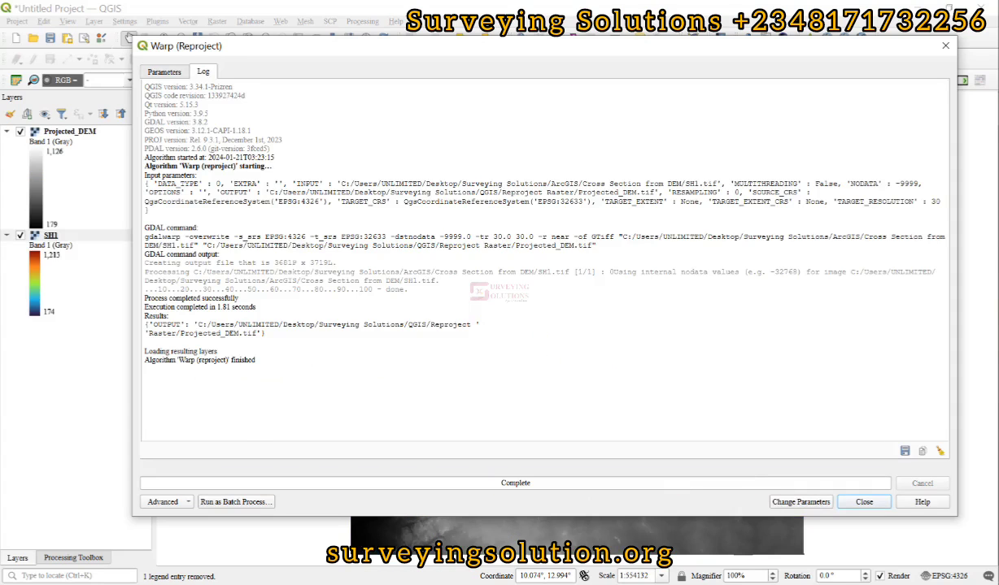
left_click(873, 502)
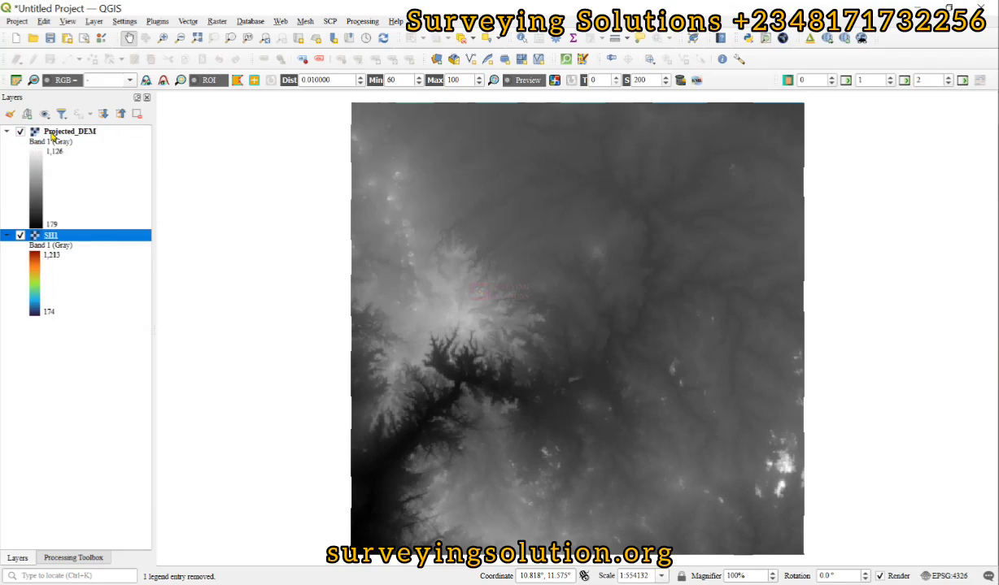
Scroll Projected_DEM's Information page to confirm its UTM zone 33N CRS, then reopen Properties
right_click(69, 131)
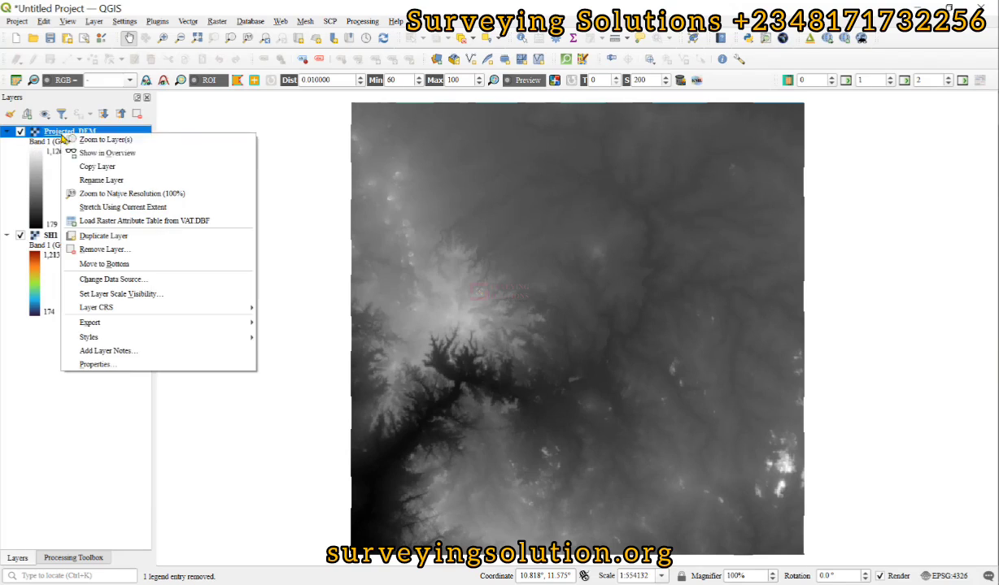
left_click(96, 365)
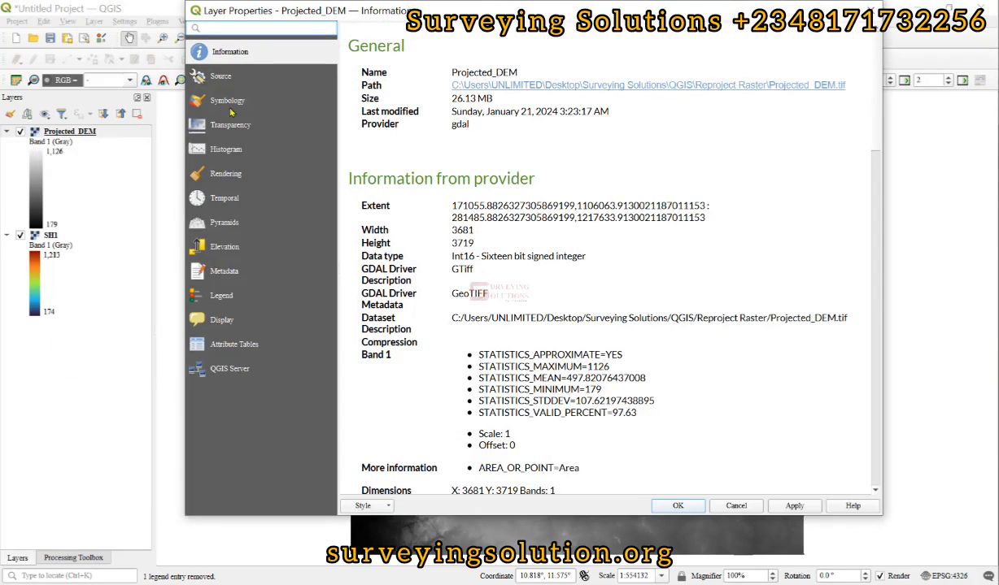
scroll("down", 3)
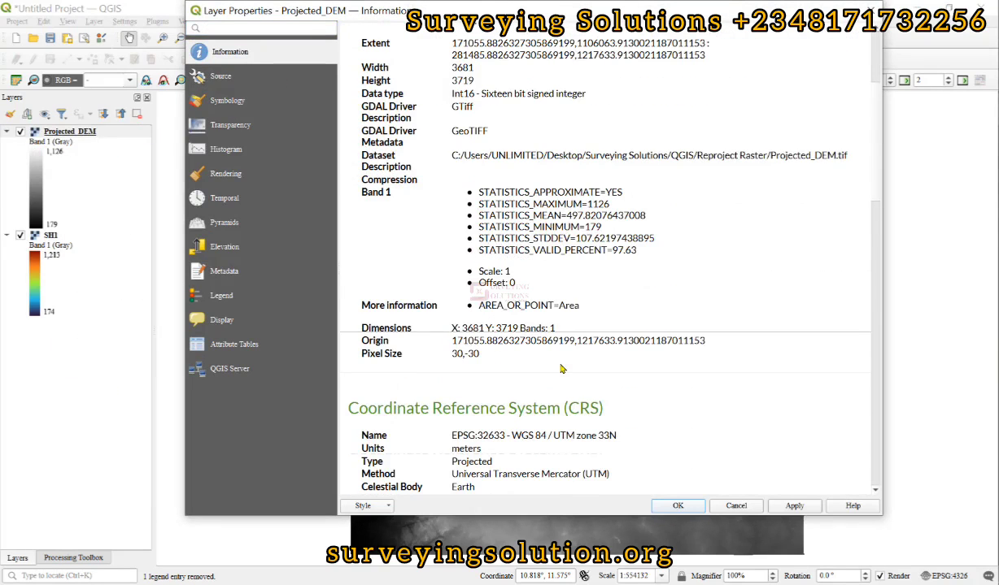
scroll("down", 3)
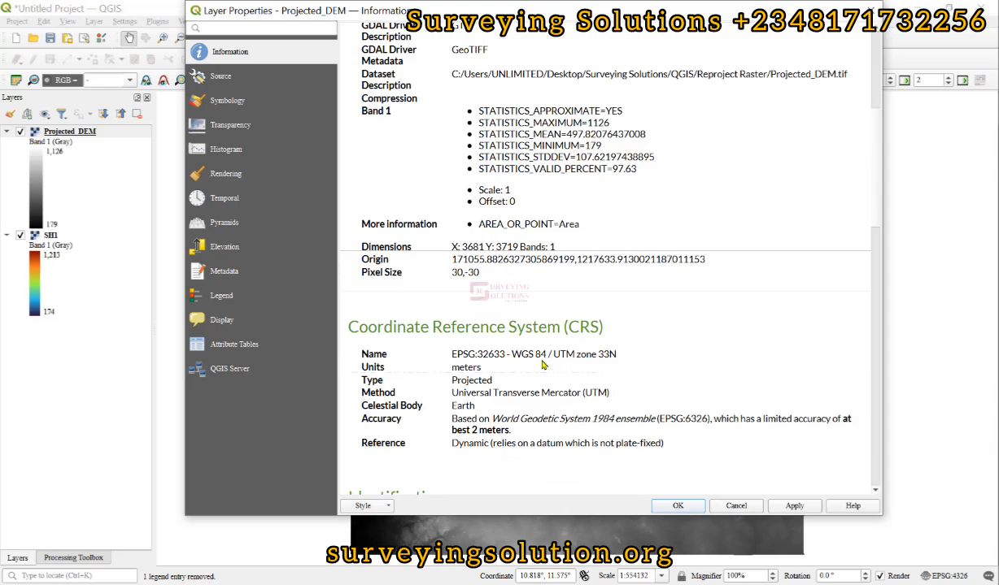
mouse_move(479, 371)
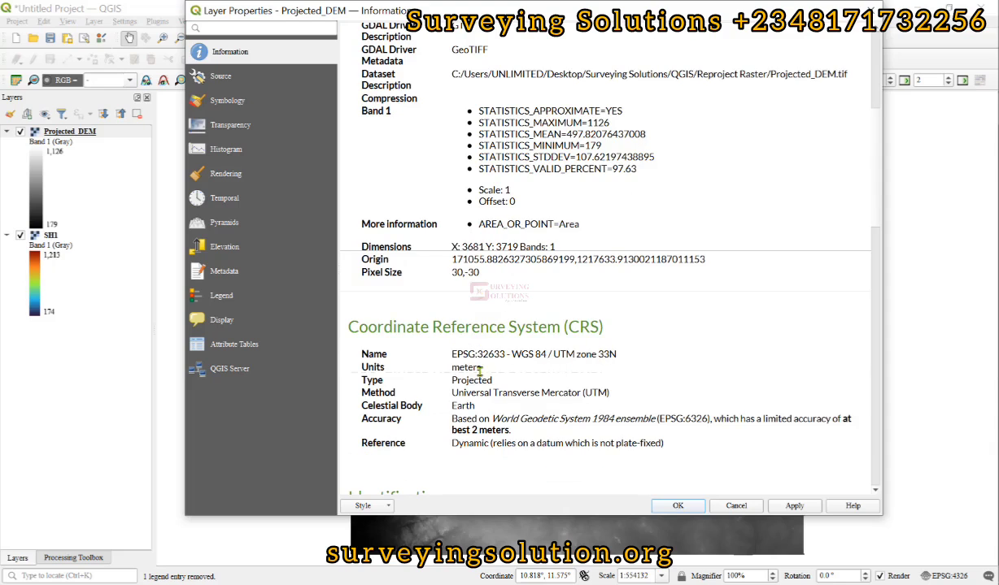
mouse_move(511, 387)
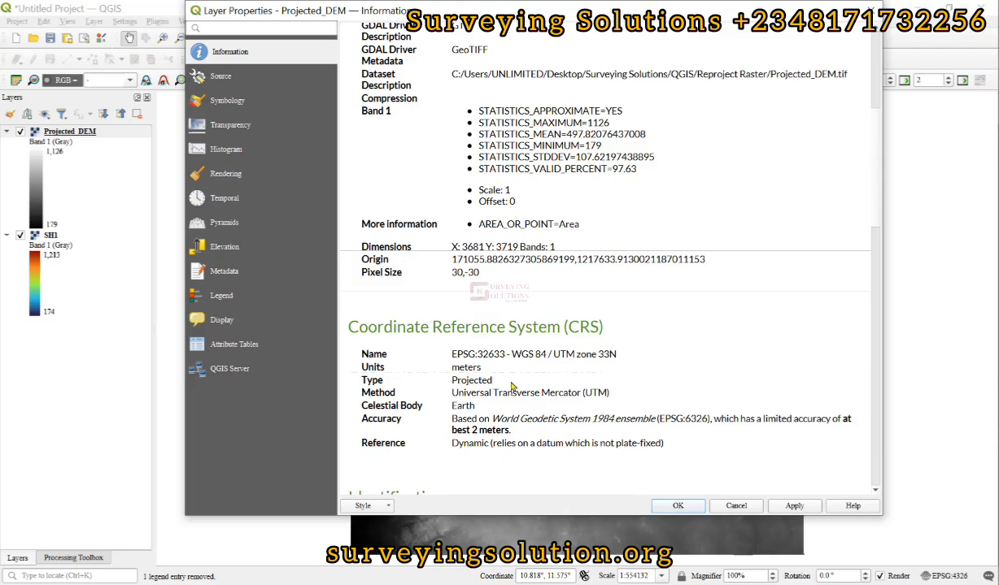
scroll("down", 3)
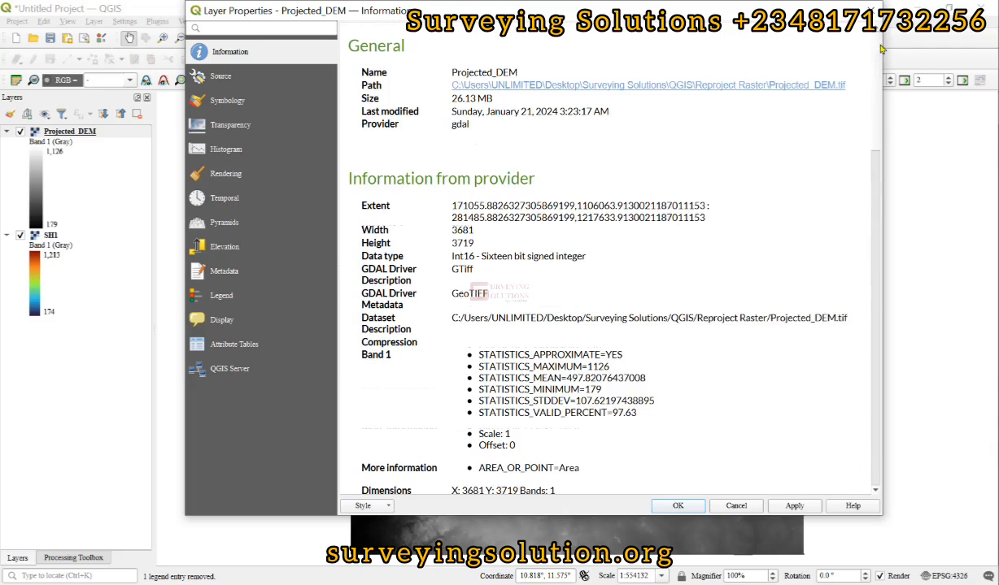
left_click(677, 506)
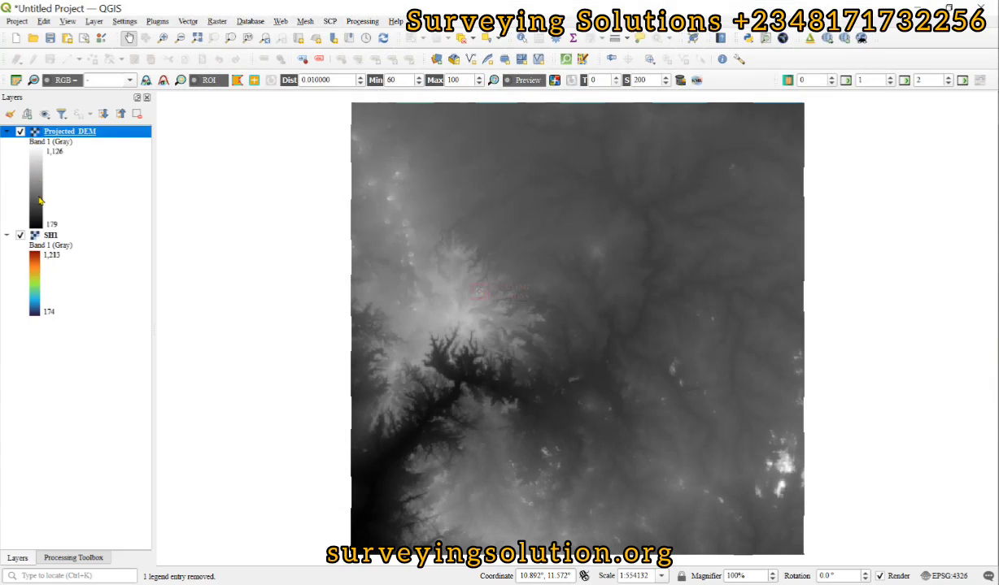
double_click(69, 131)
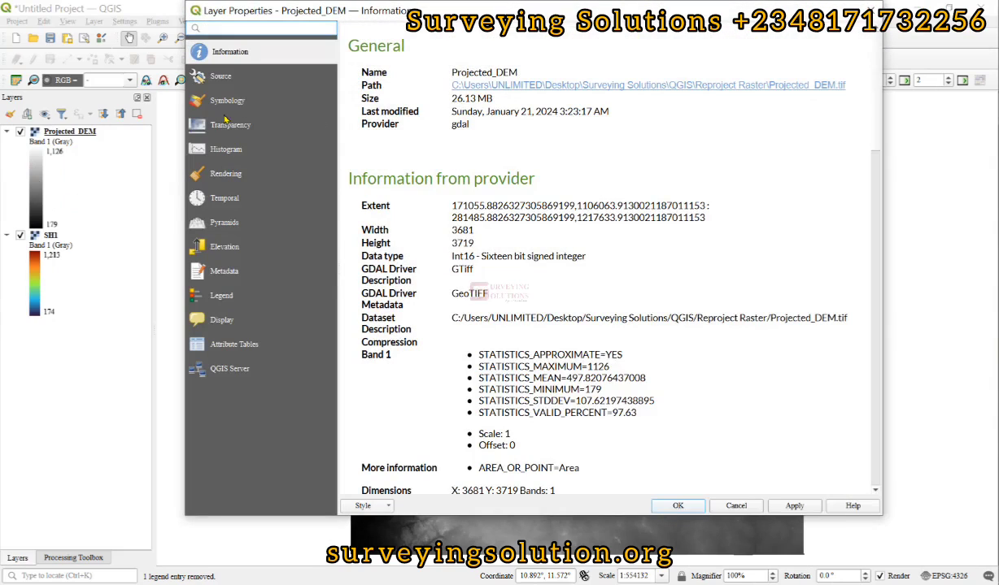
Render Projected_DEM as singleband pseudocolor with five equal-interval classes from 179 to 1126
left_click(229, 100)
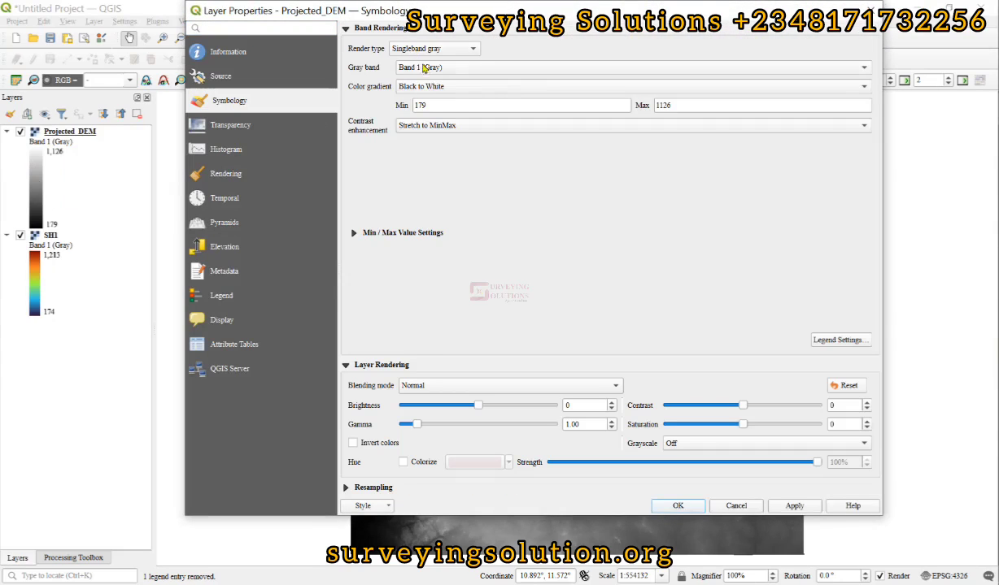
left_click(433, 49)
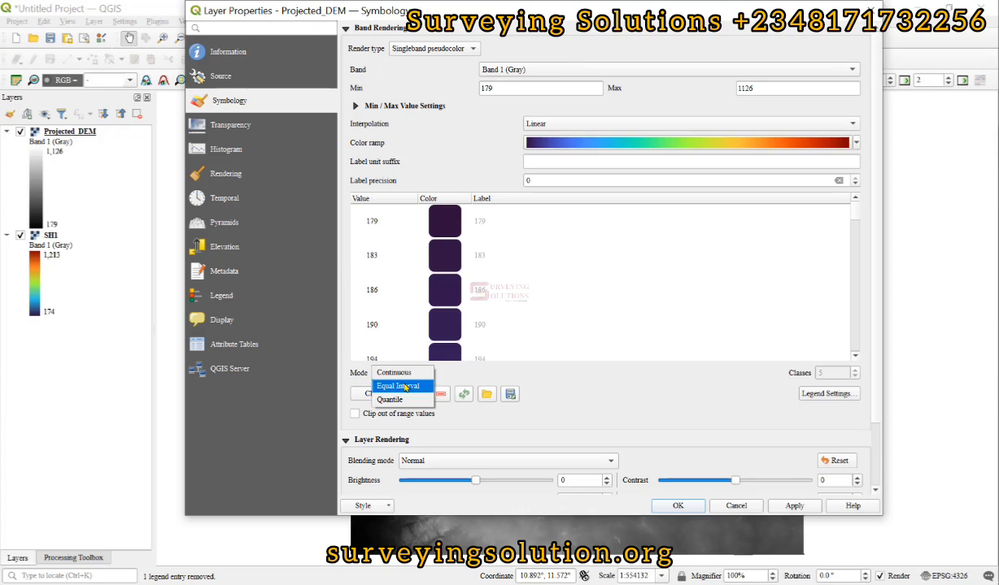
left_click(400, 386)
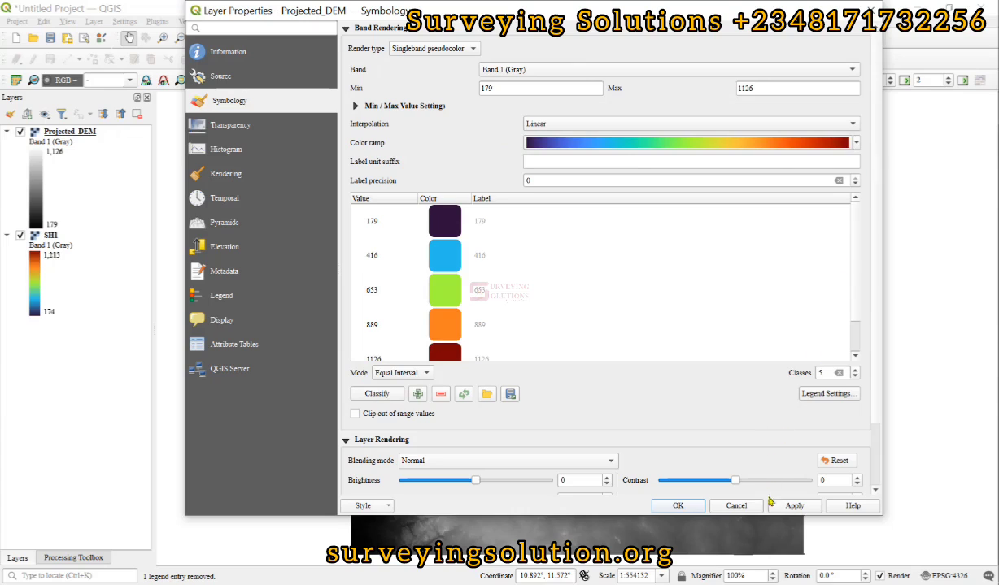
mouse_move(800, 500)
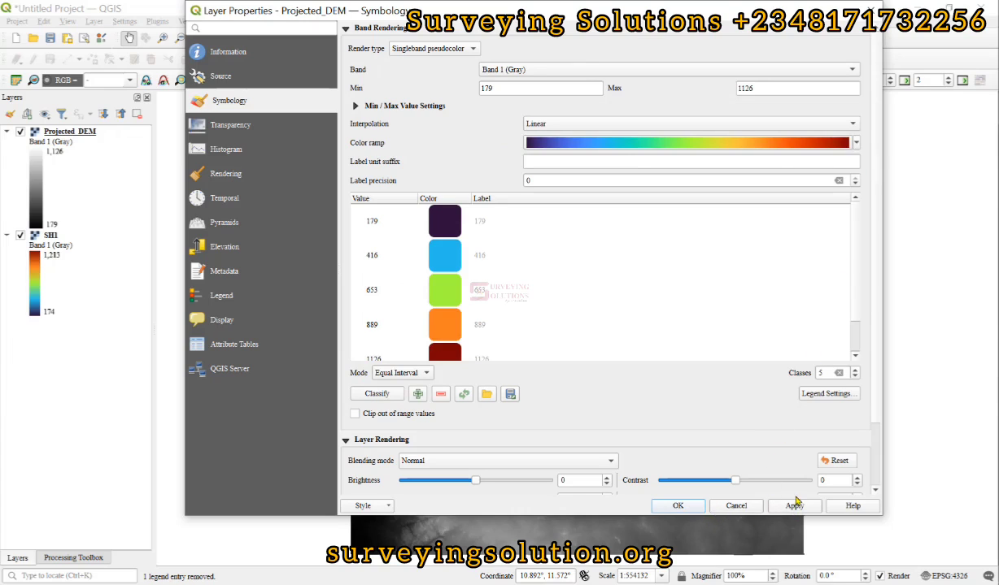
left_click(794, 506)
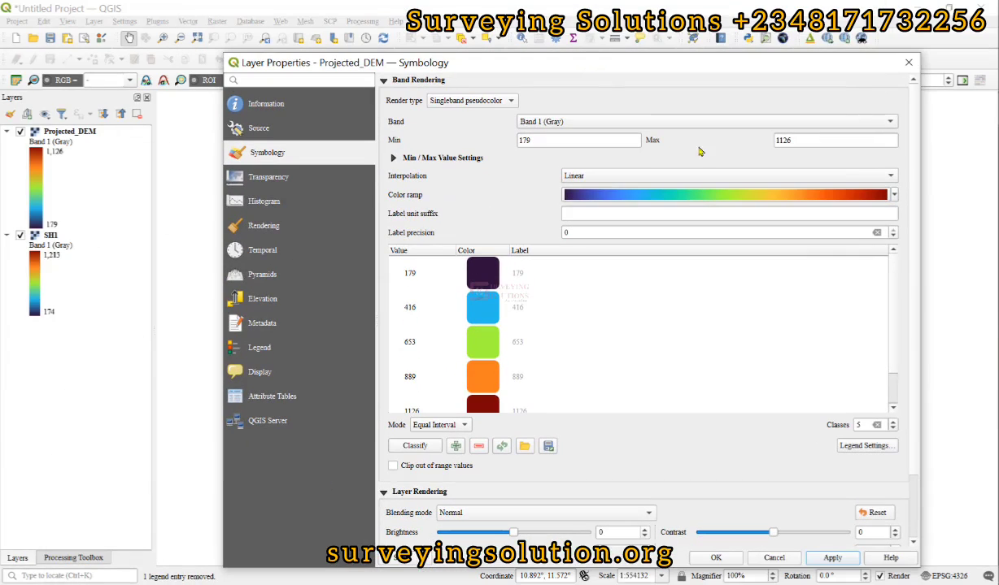
left_click(716, 558)
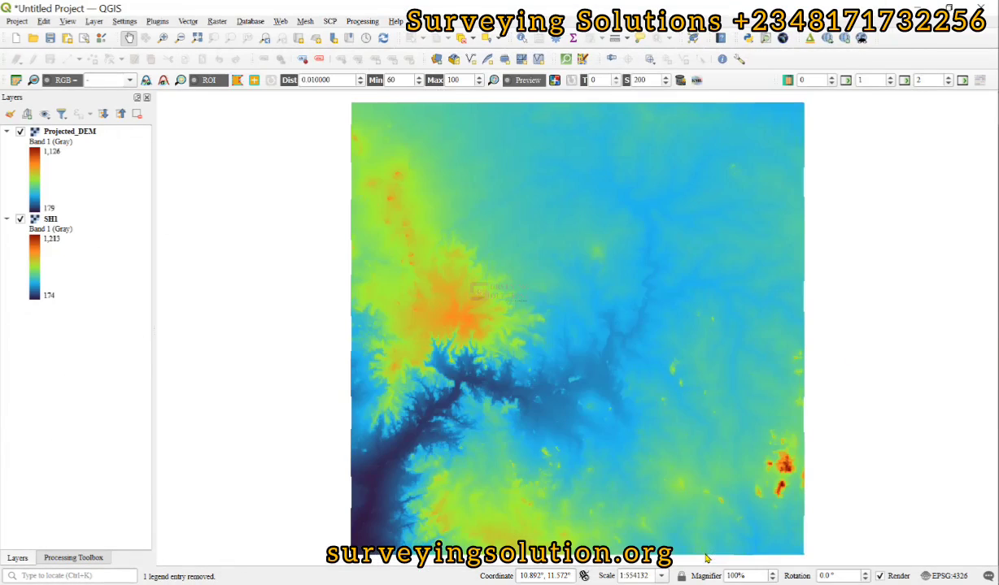